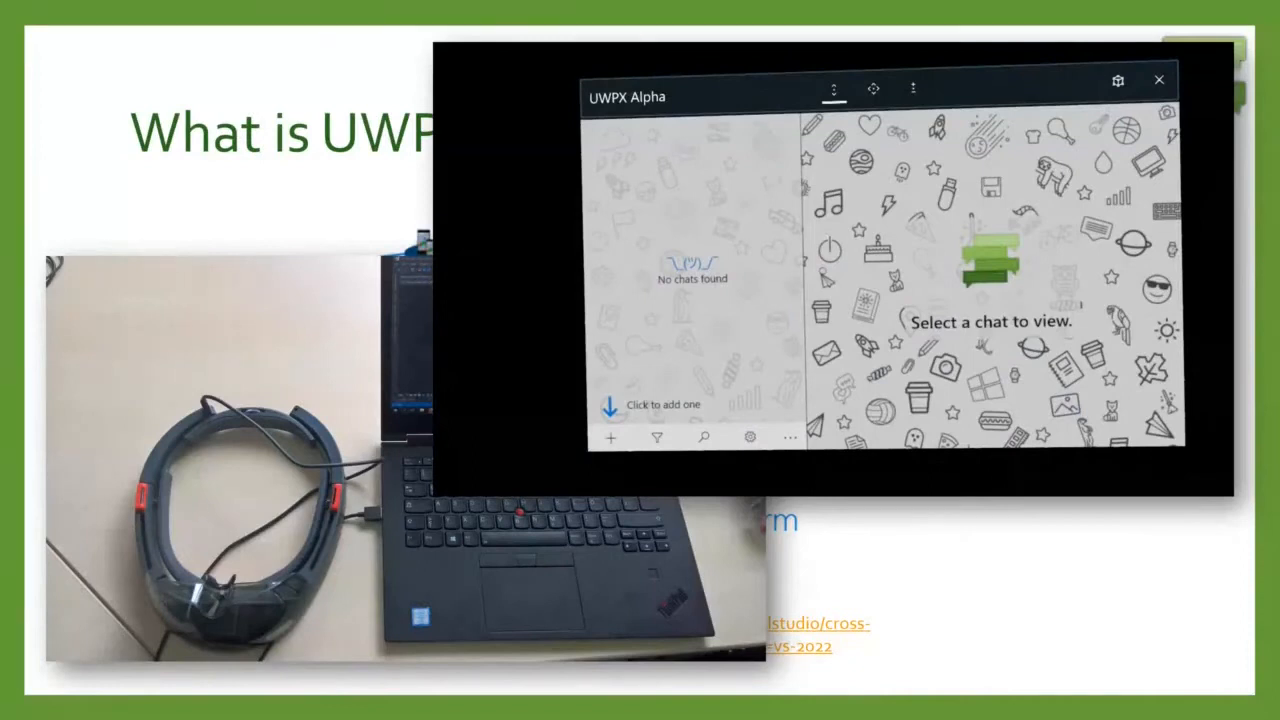
# Draw a red squiggle beside the empty-chats UWPX screenshot and move on to the Features slide
pyautogui.moveTo(496, 76); pyautogui.dragTo(452, 296)
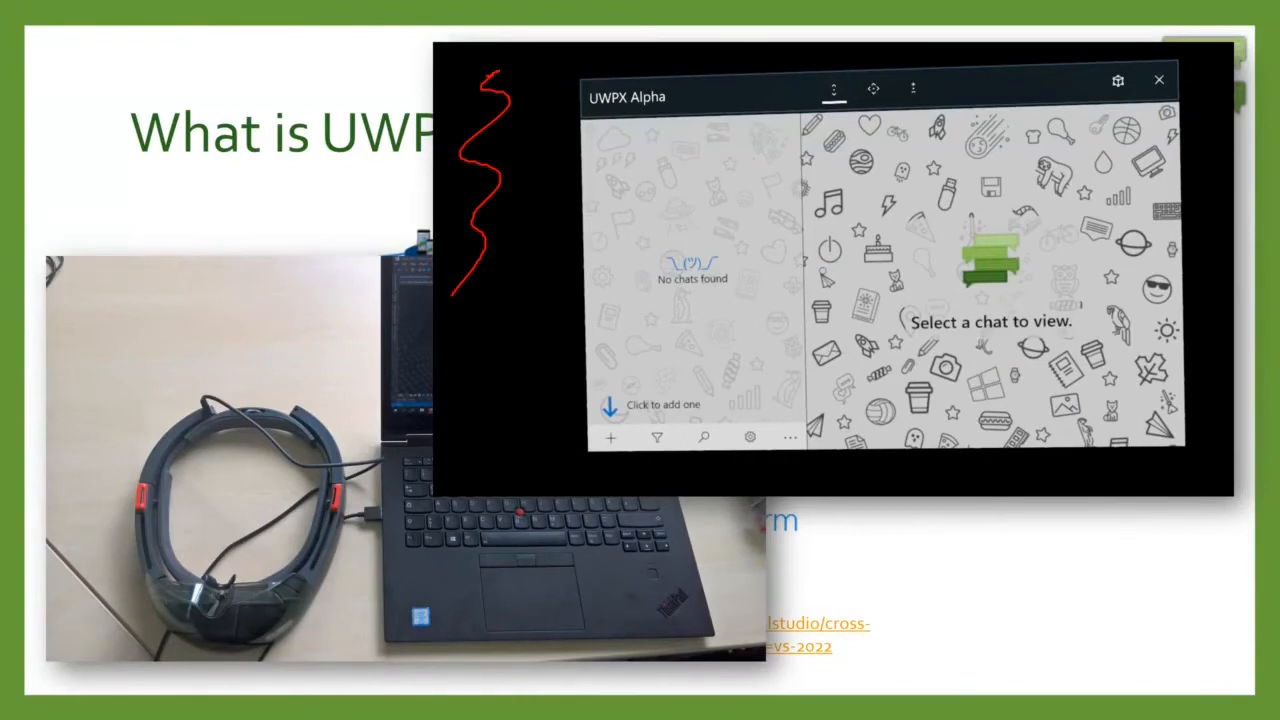
pyautogui.click(1160, 80)
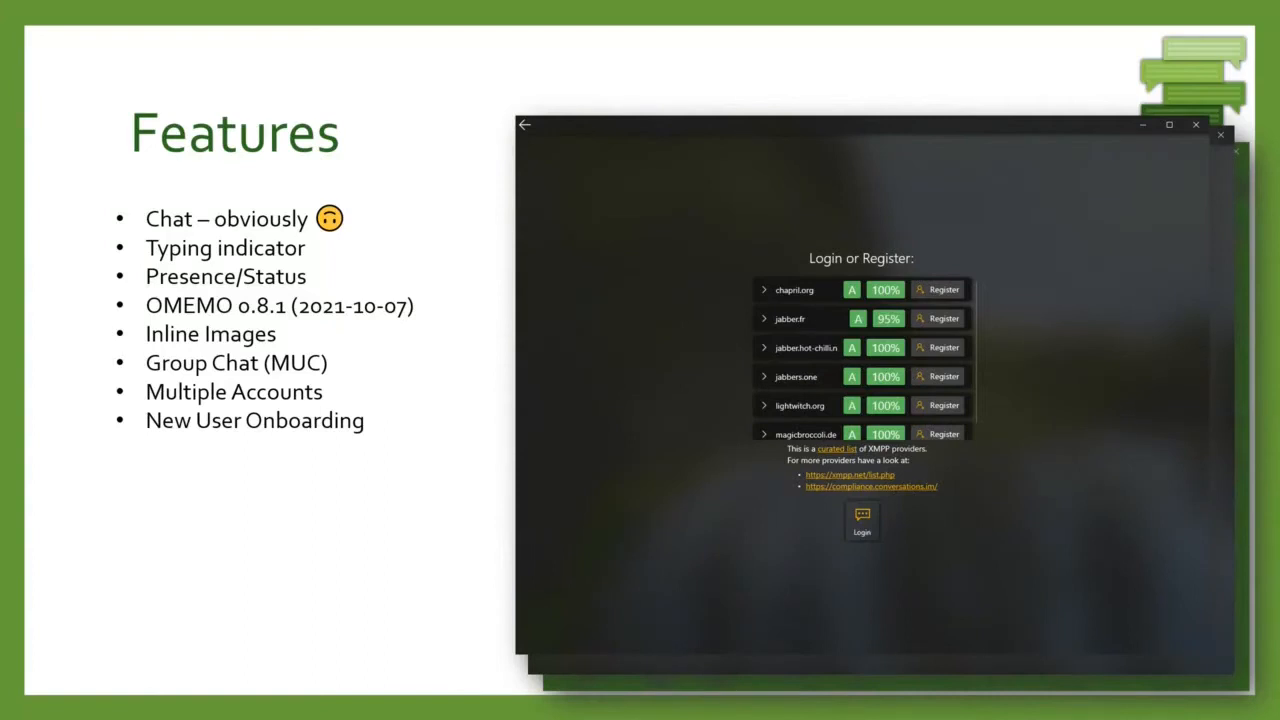
# Circle the chapril.org Register option in the provider screenshot, then advance to the next slide
pyautogui.click(792, 288)
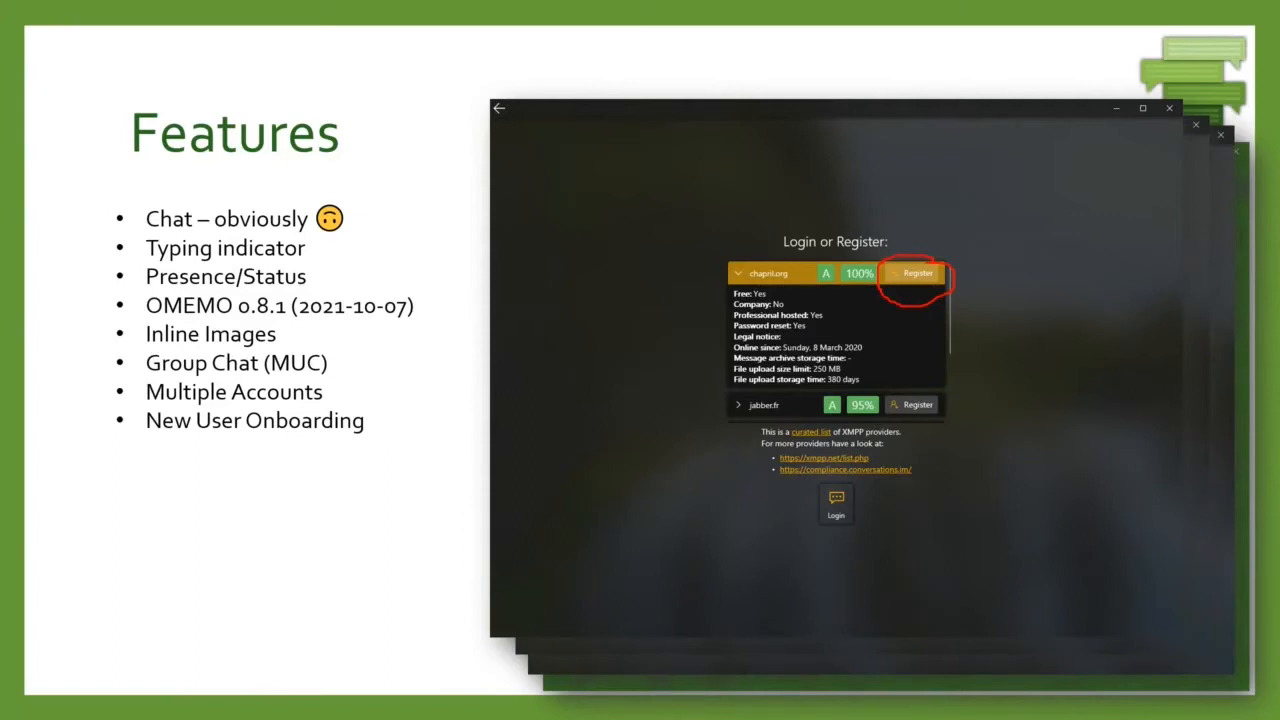
pyautogui.press('right')
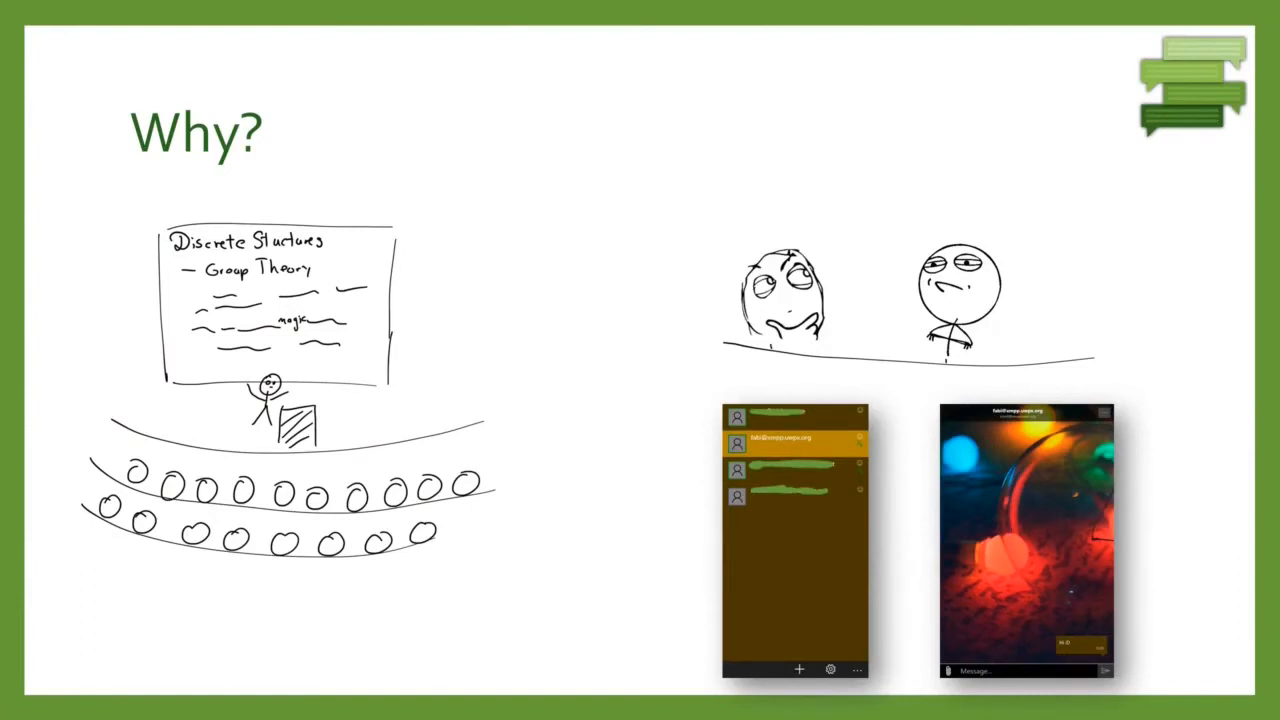
pyautogui.press('right')
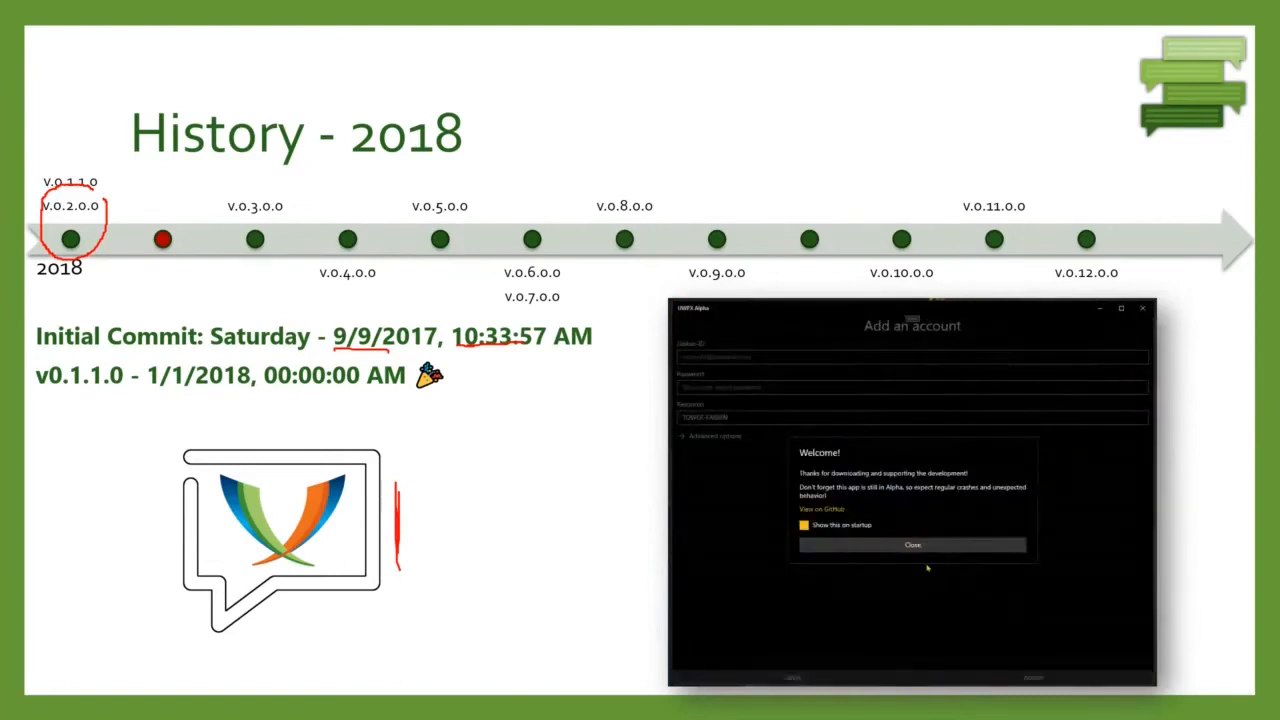
pyautogui.click(912, 544)
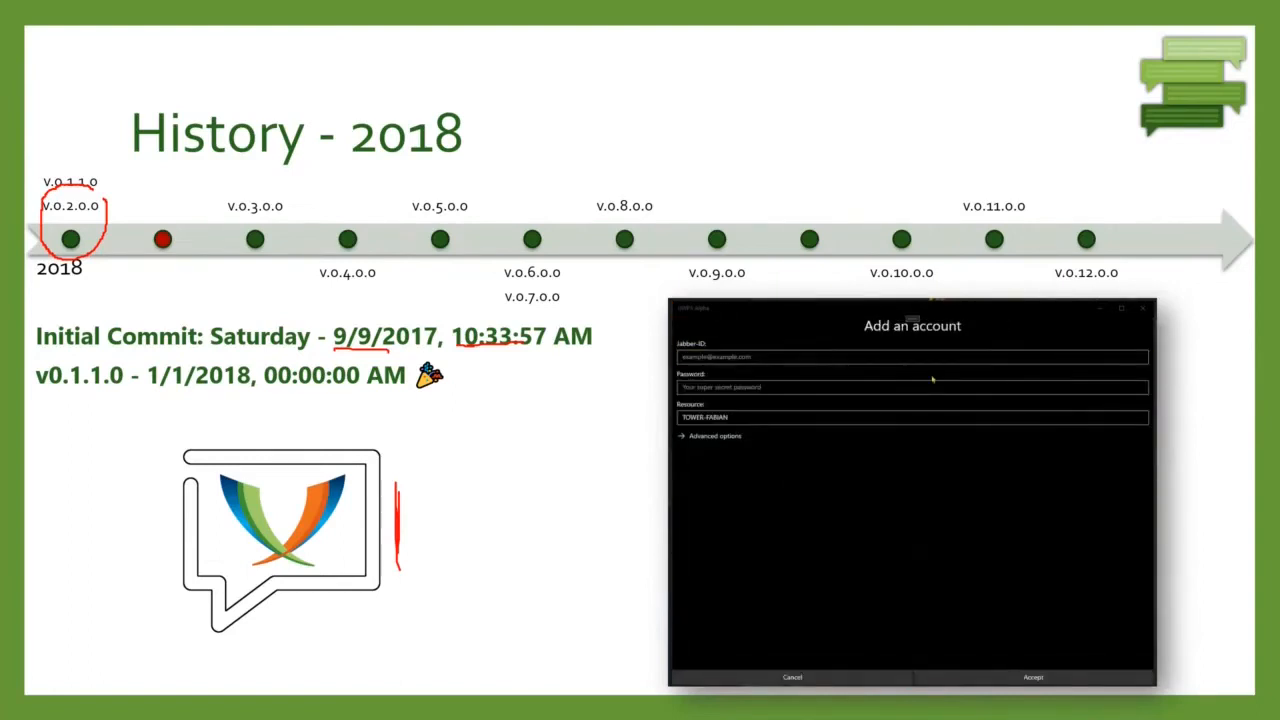
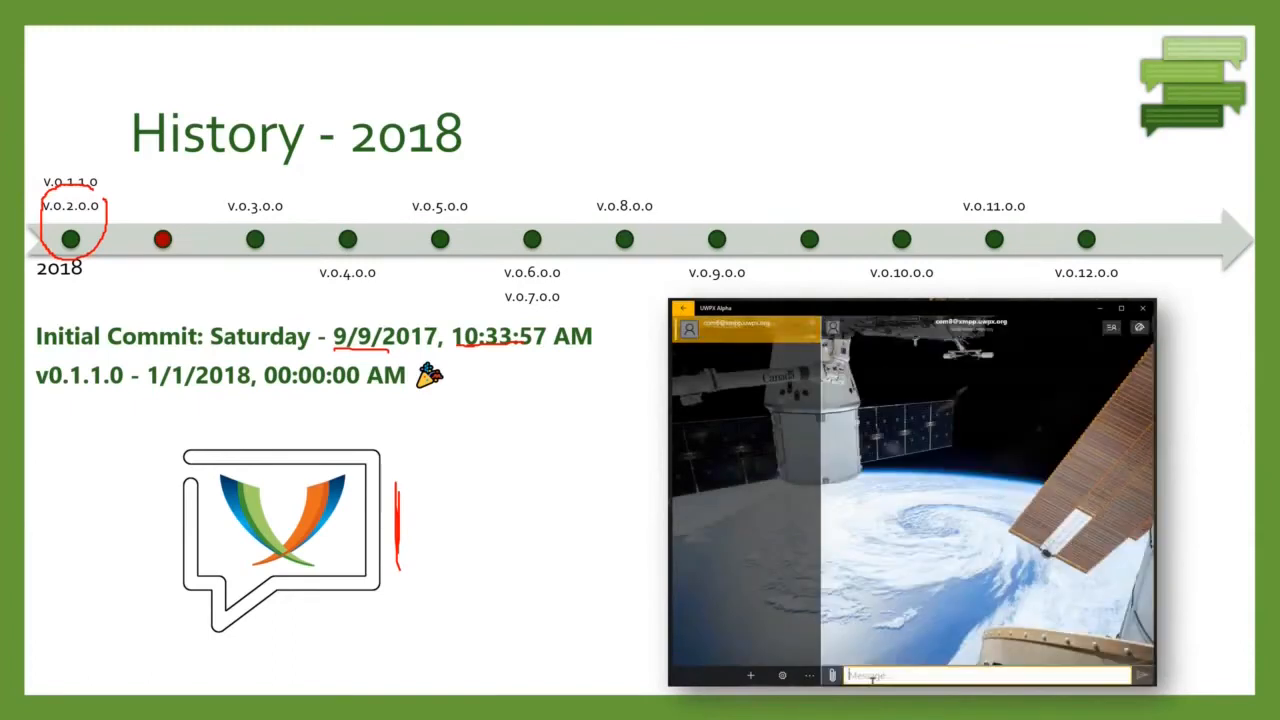
pyautogui.press('right')
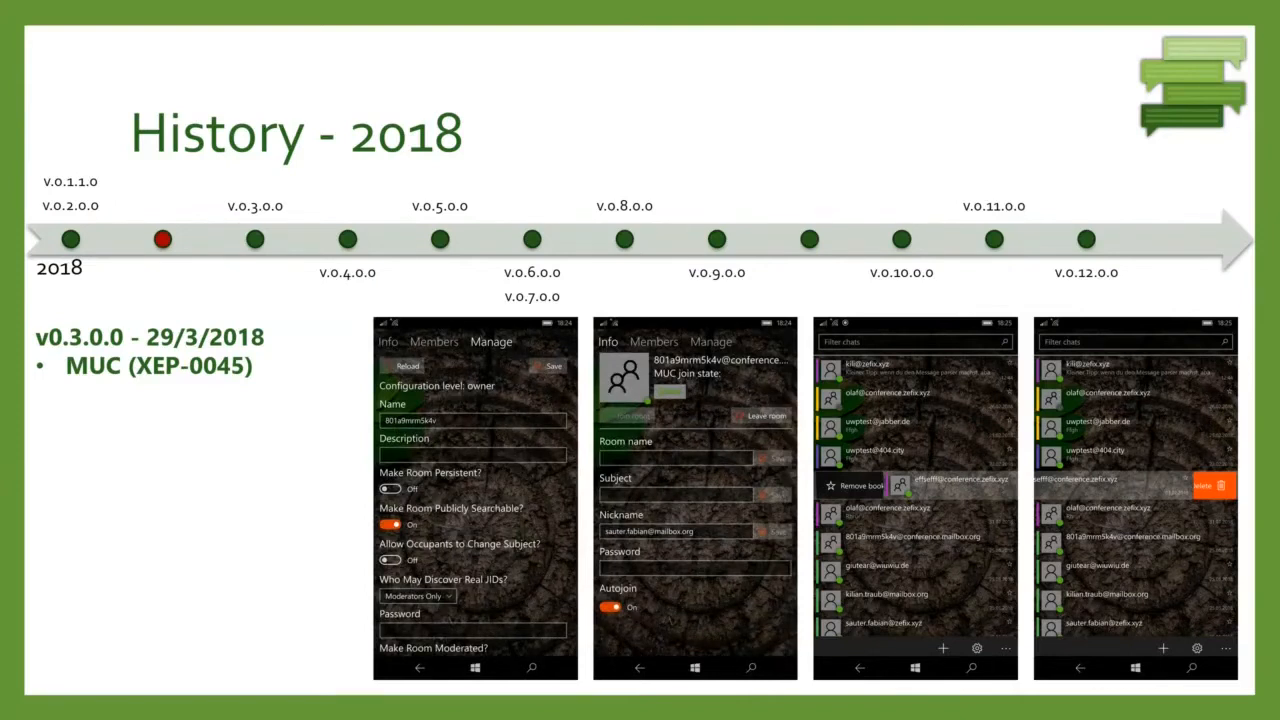
# Advance the 2018 timeline to the v0.7.0.0 In-App Purchases slide with Microsoft Store notices
pyautogui.press('right')
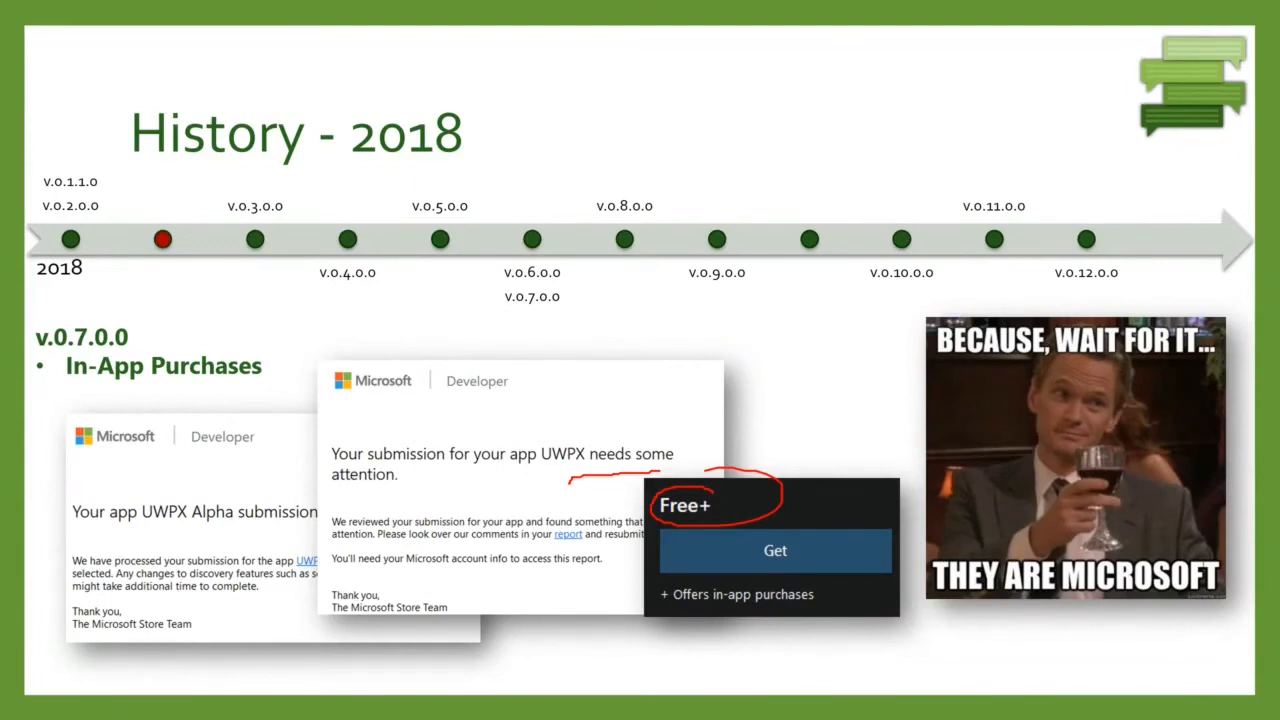
# Advance to the v0.9.0.0 slide listing Message Carbons, PEP, Processing Hints and OMEMO start
pyautogui.press('right')
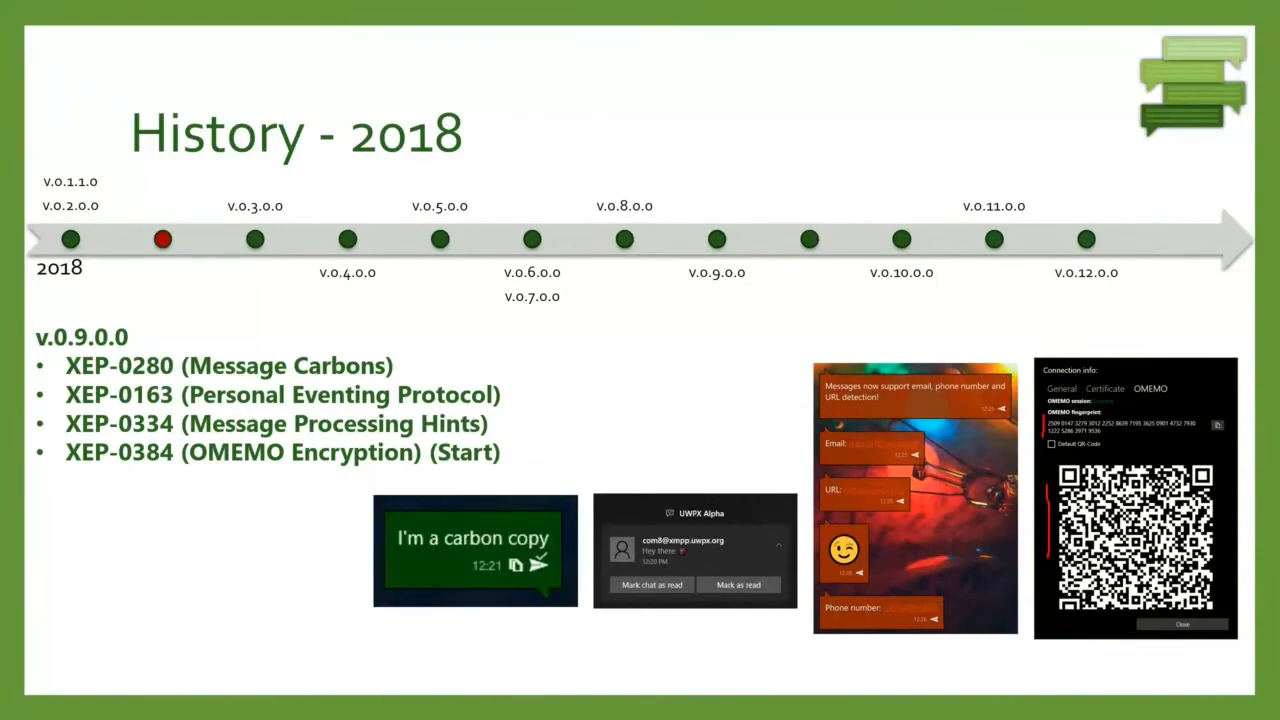
pyautogui.press('Right')
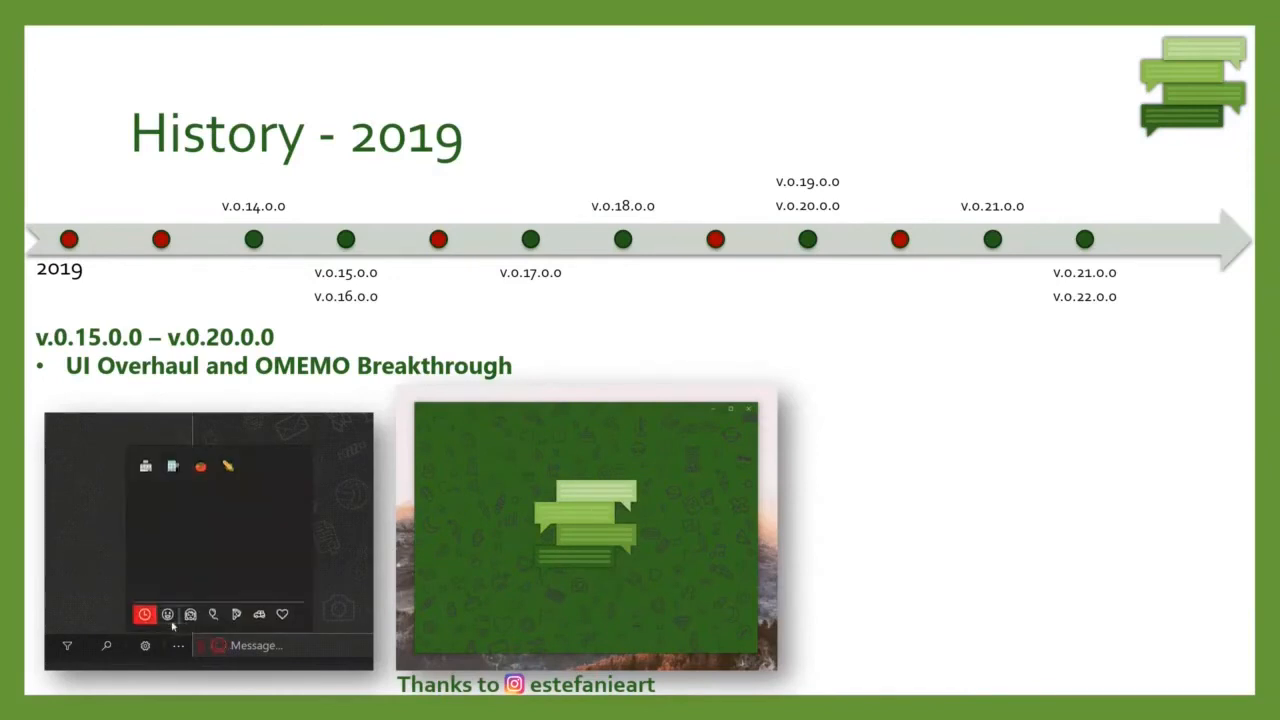
# Reveal the third redesigned-app screenshot, then the QR-code dialog and chat settings screenshots
pyautogui.click(190, 614)
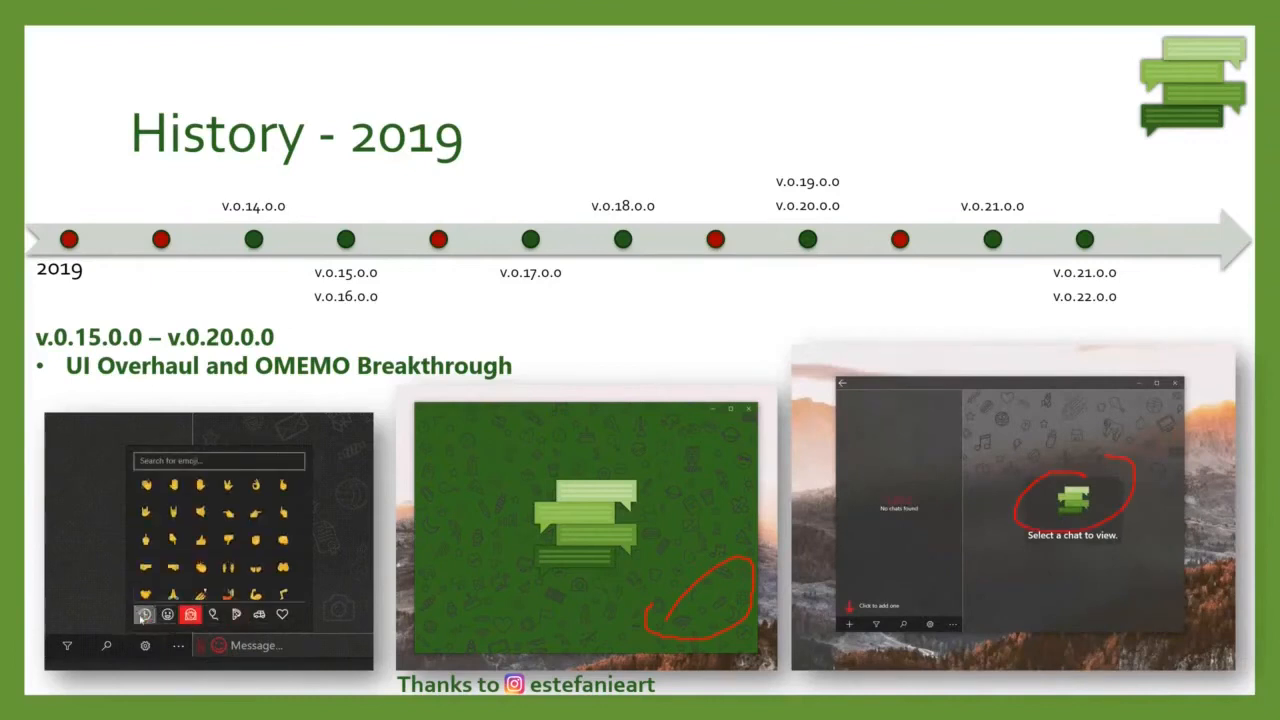
pyautogui.click(144, 614)
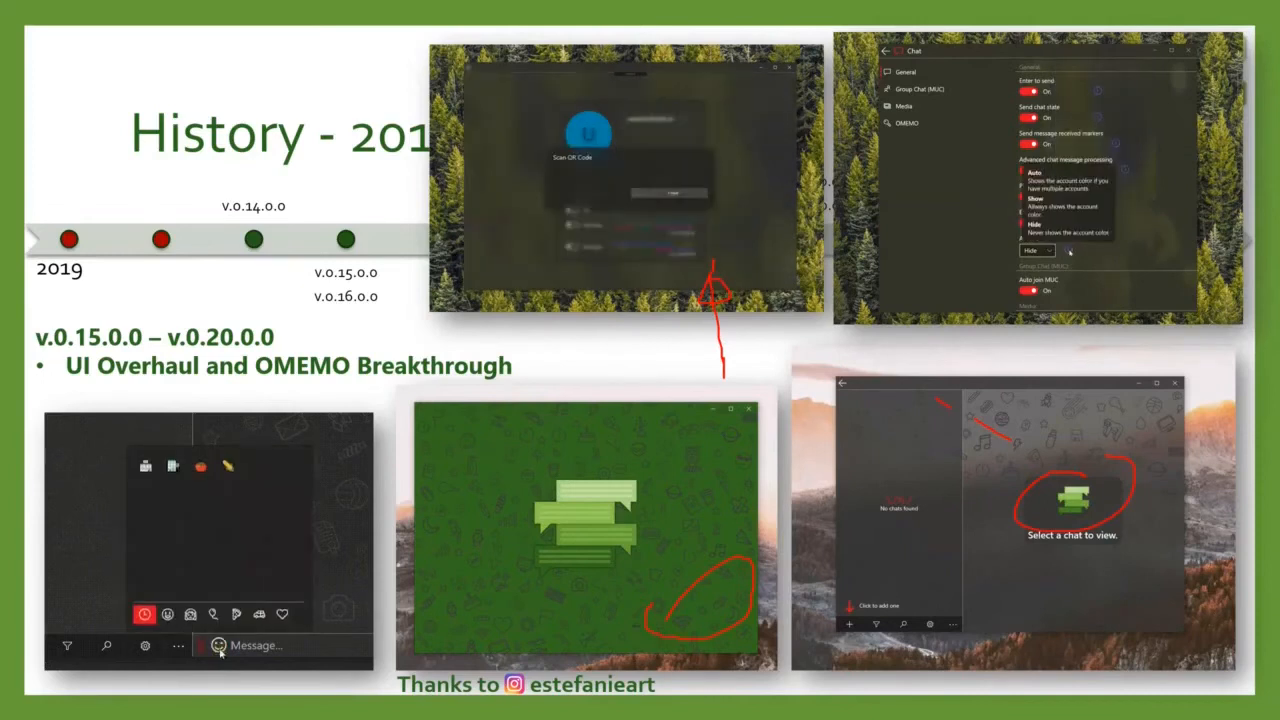
# Step through the v.0.22.0 notes to the History - 2020 slide on v.0.23.0.0 with VS2019 and installer
pyautogui.press('Right')
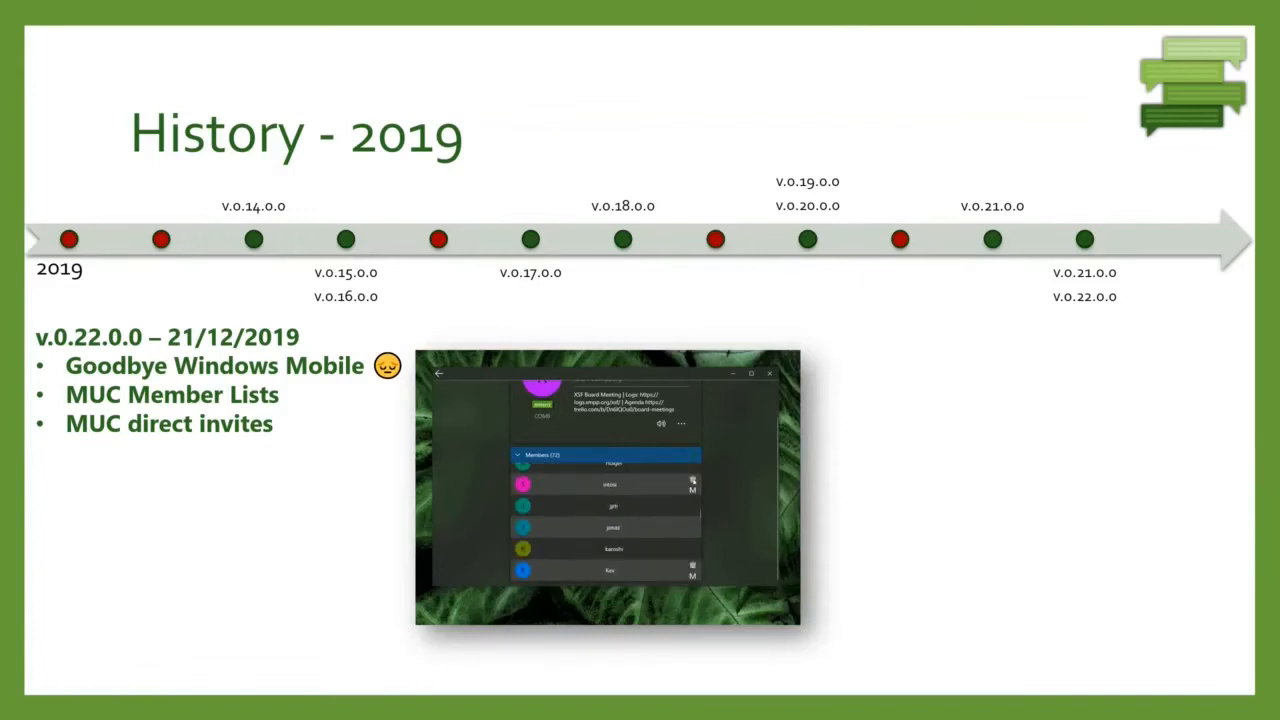
pyautogui.moveTo(692, 486)
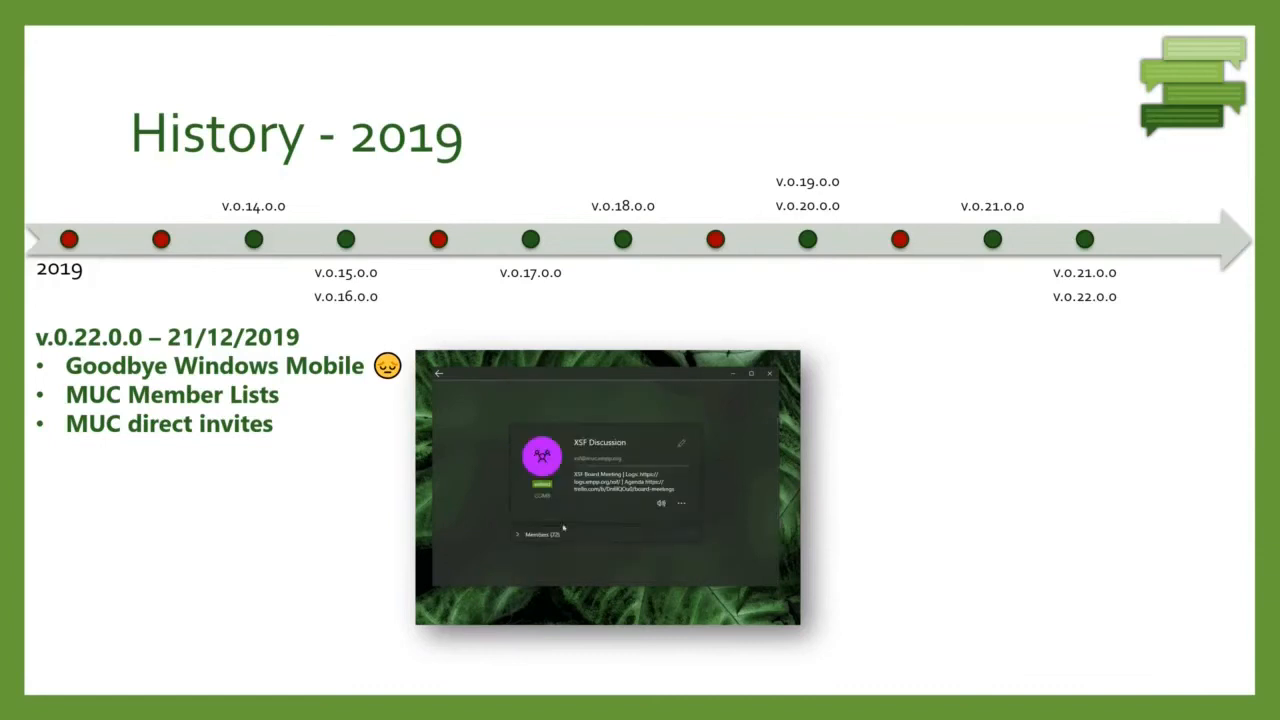
pyautogui.click(540, 532)
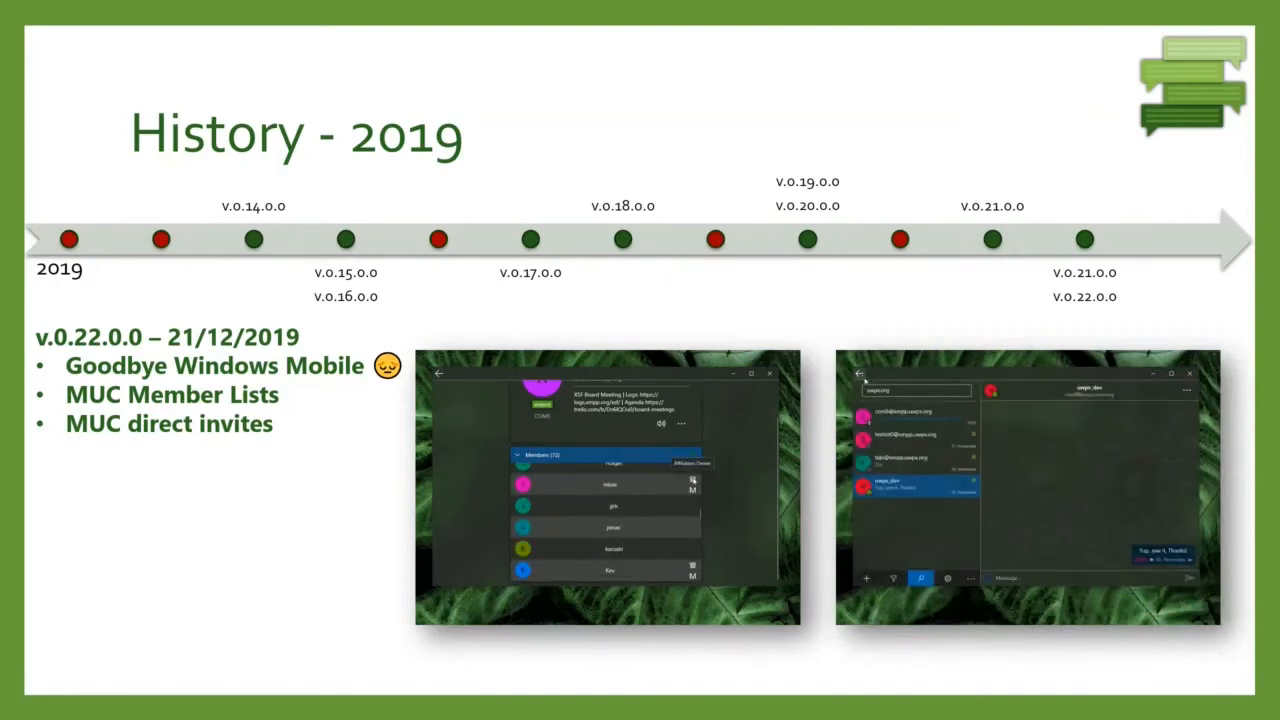
pyautogui.press('Right')
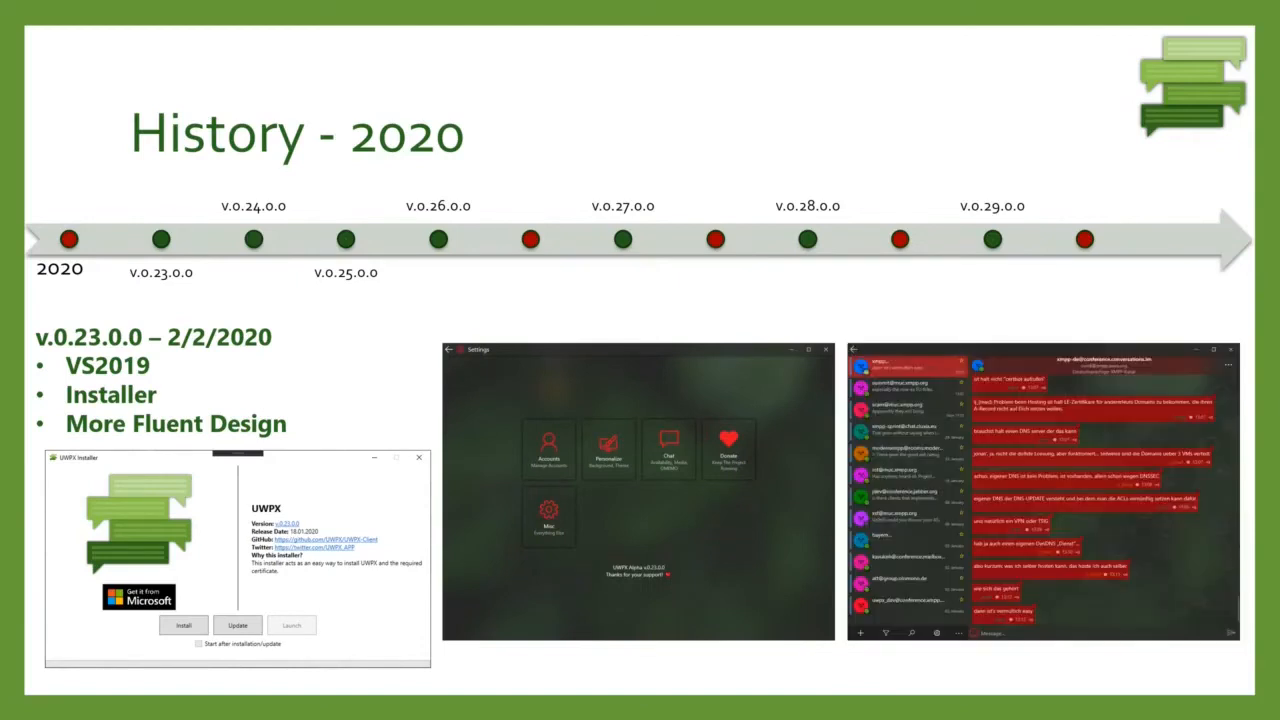
# Reveal the v.0.25.0.0 notes on Windows 10X, push server and MUC configuration with Old/New screenshots
pyautogui.press('Right')
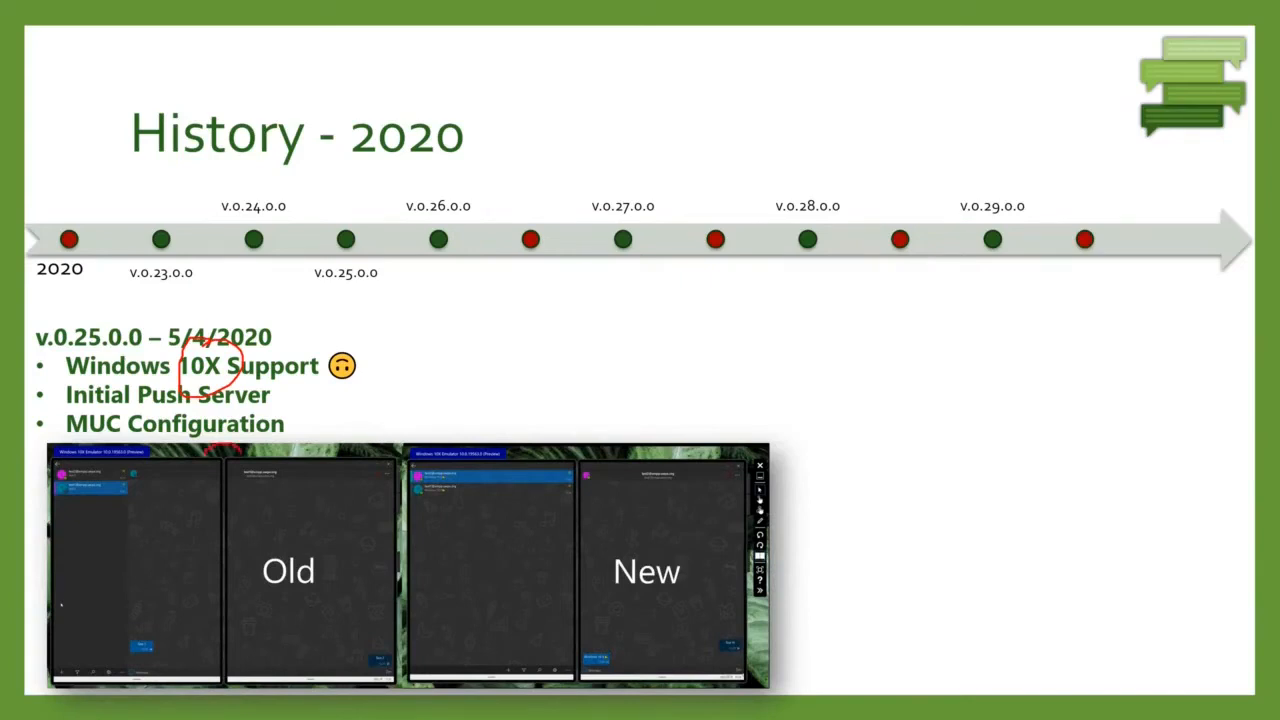
# Circle '10X' in the Windows 10X bullet and the Old screenshot's title bar in red
pyautogui.moveTo(210, 450); pyautogui.dragTo(236, 496)
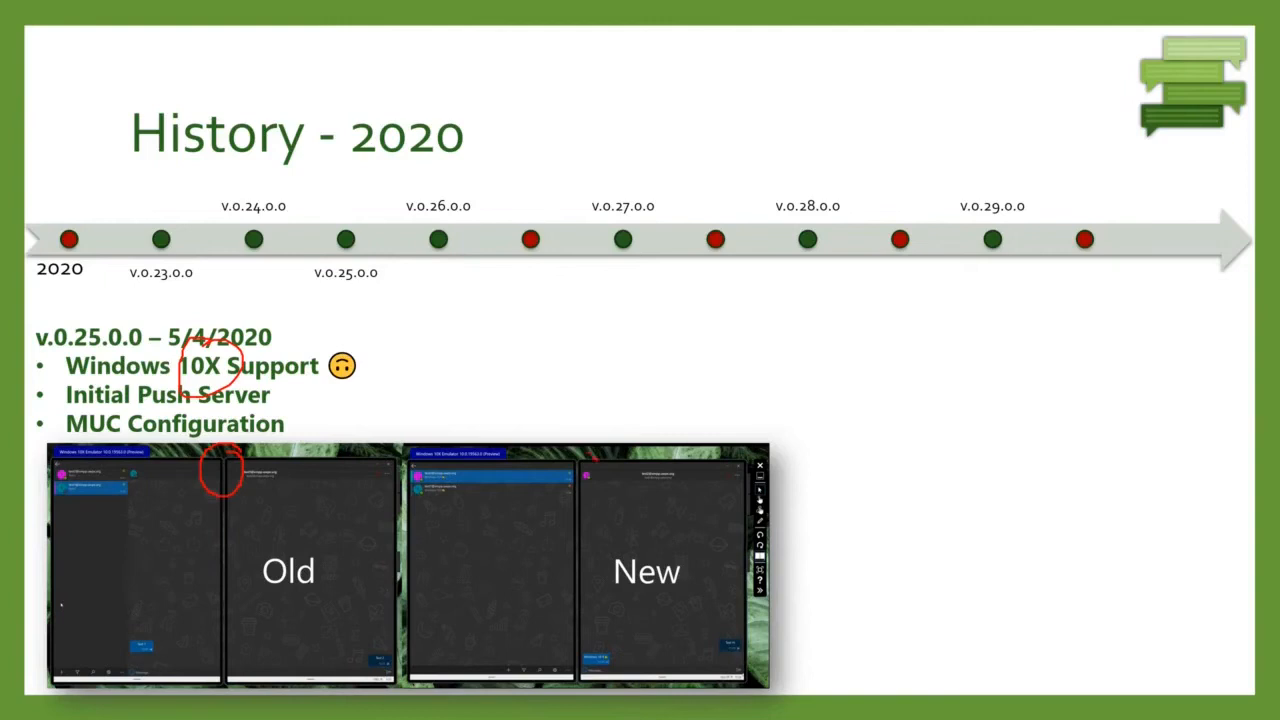
pyautogui.moveTo(590, 460); pyautogui.dragTo(736, 464)
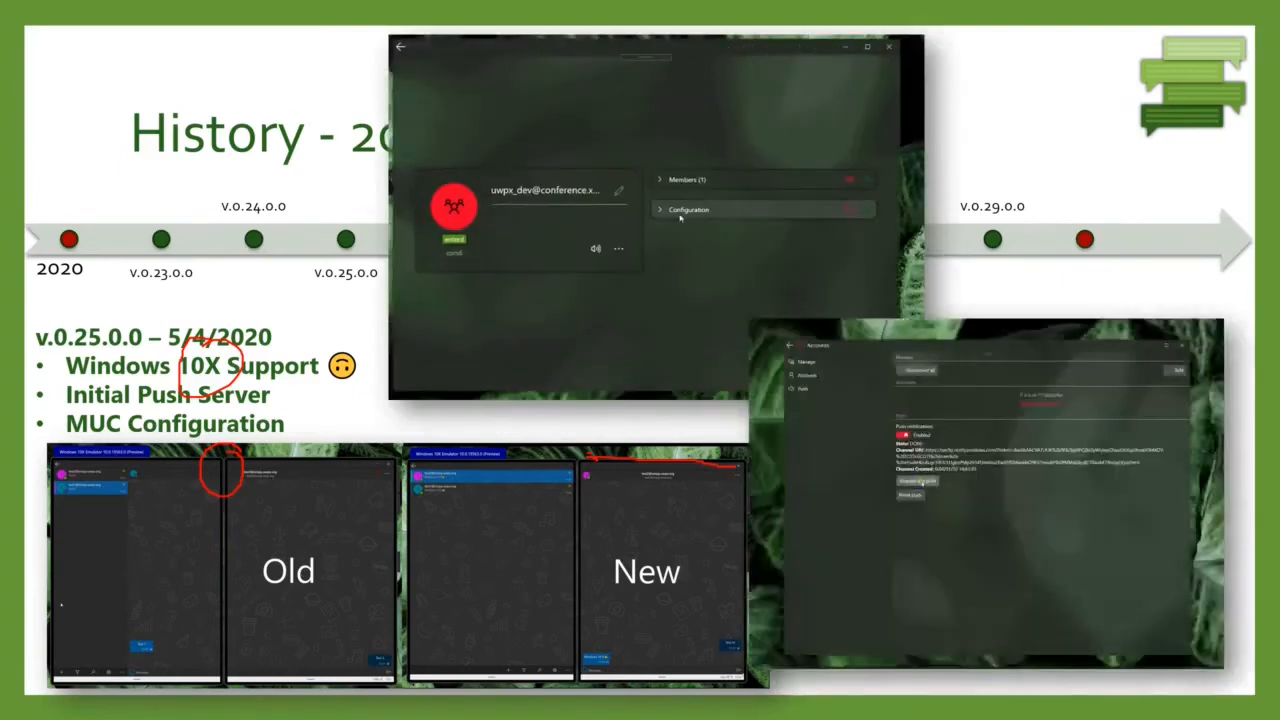
# Play through the MUC configuration demo clips, expanding and collapsing the group chat options, until the v0.28.0.0–v0.30.0.0 slide
pyautogui.click(688, 210)
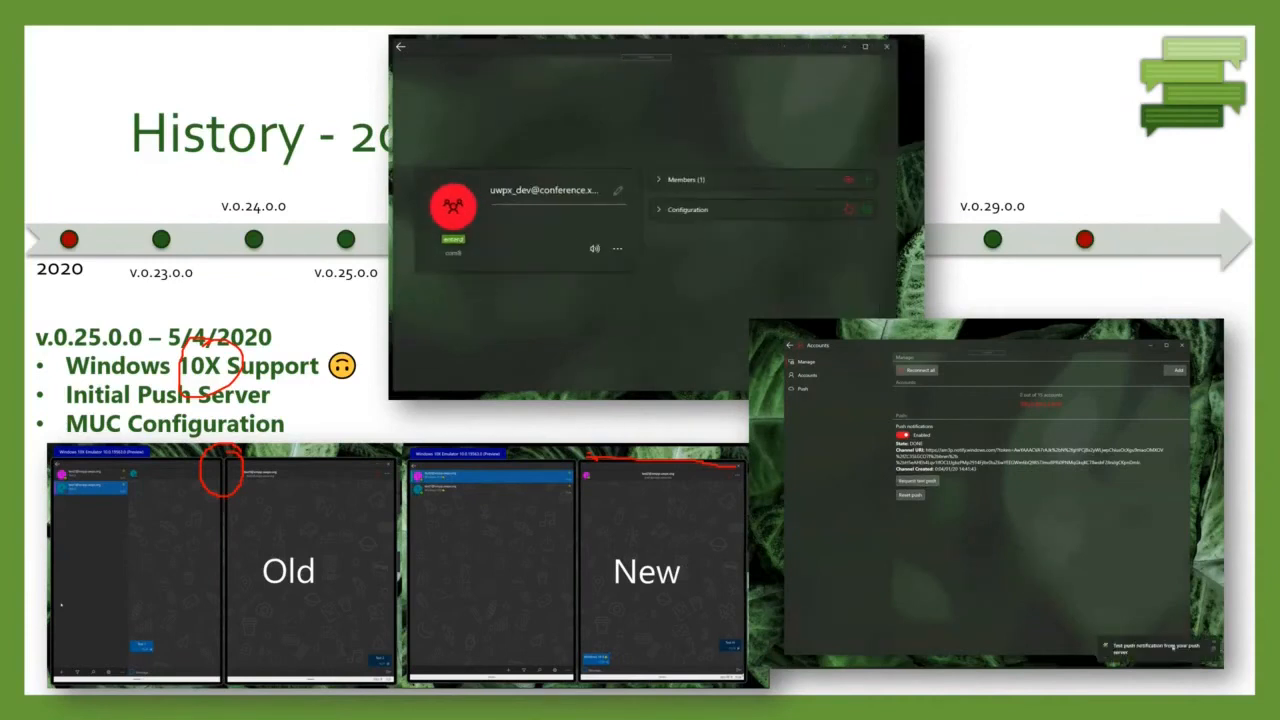
pyautogui.click(688, 210)
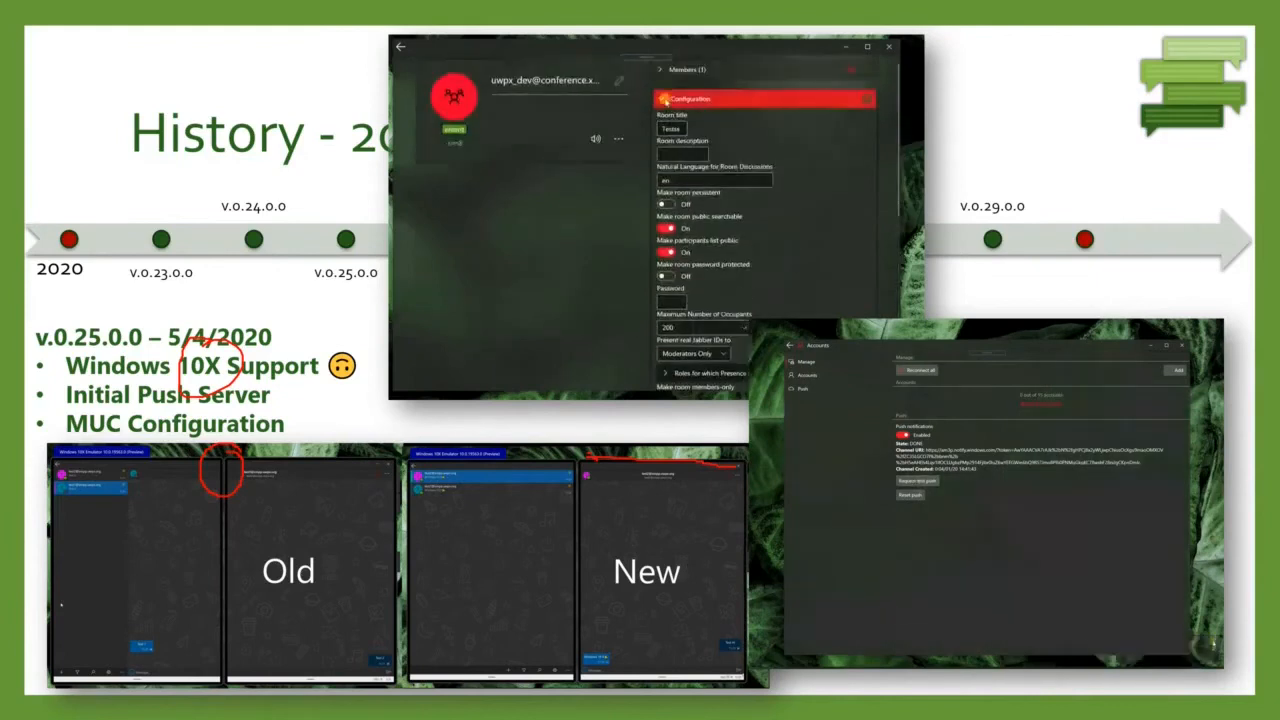
pyautogui.click(688, 210)
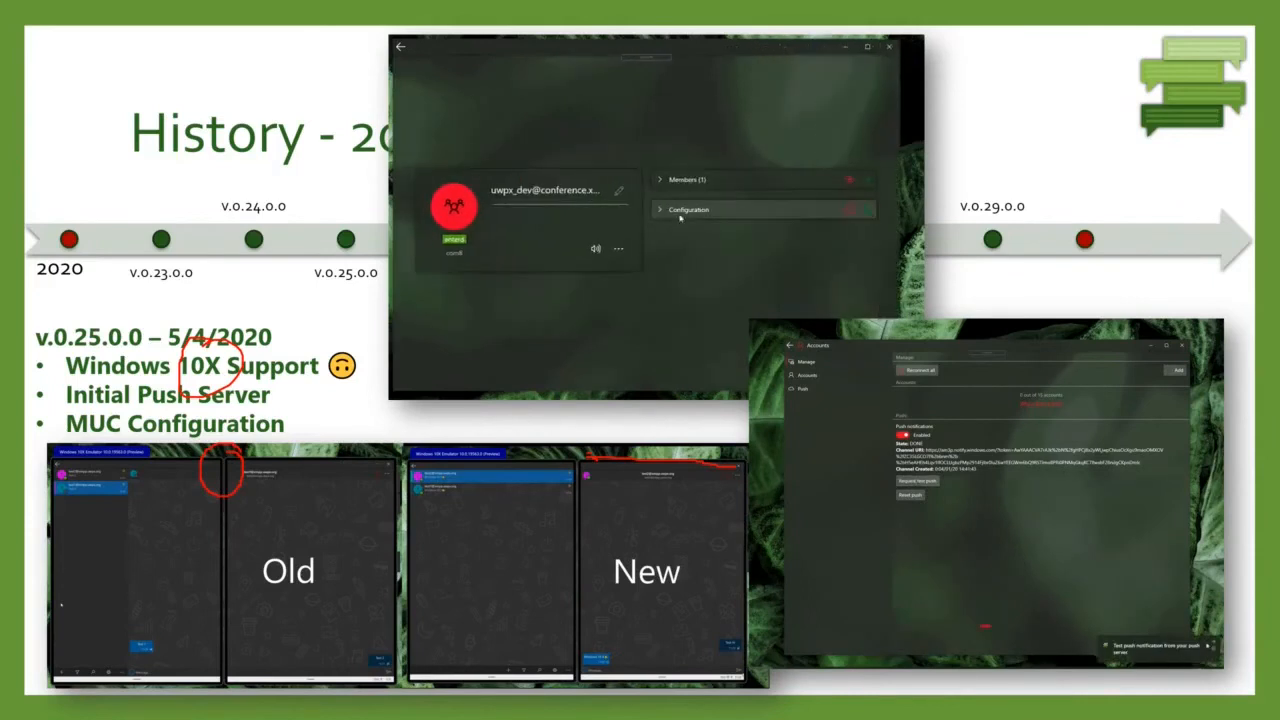
pyautogui.click(688, 210)
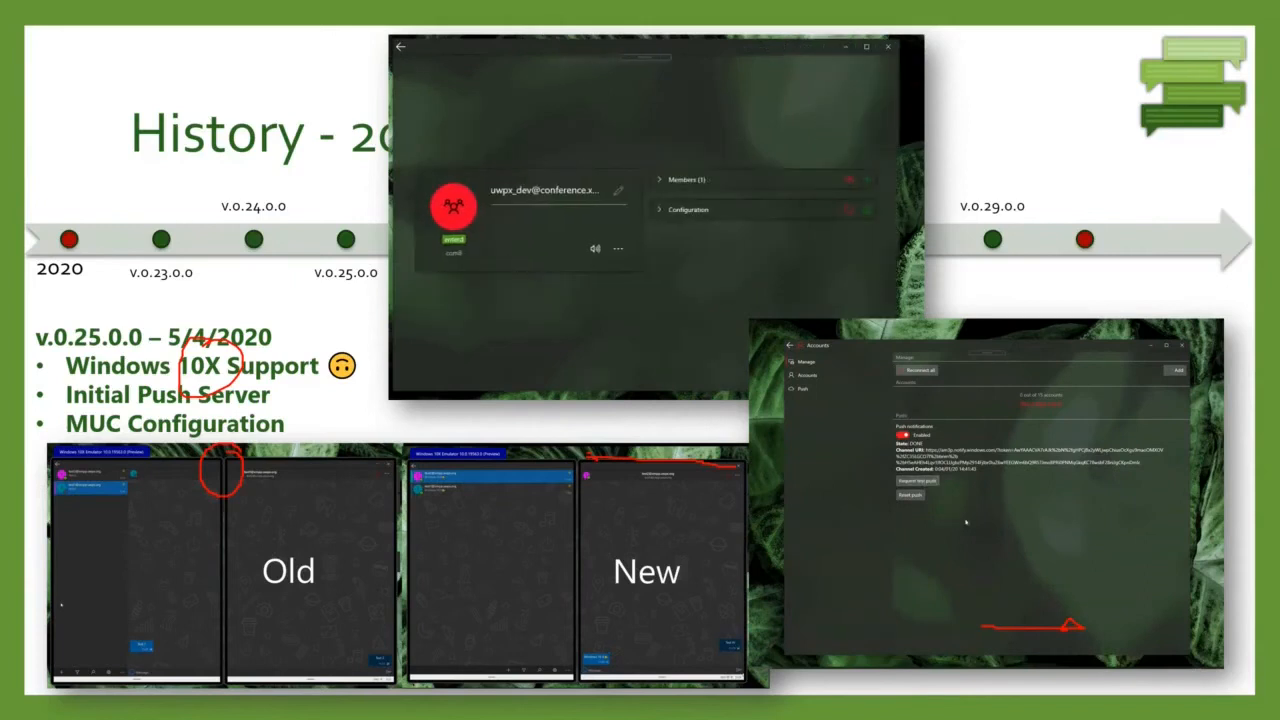
pyautogui.click(688, 210)
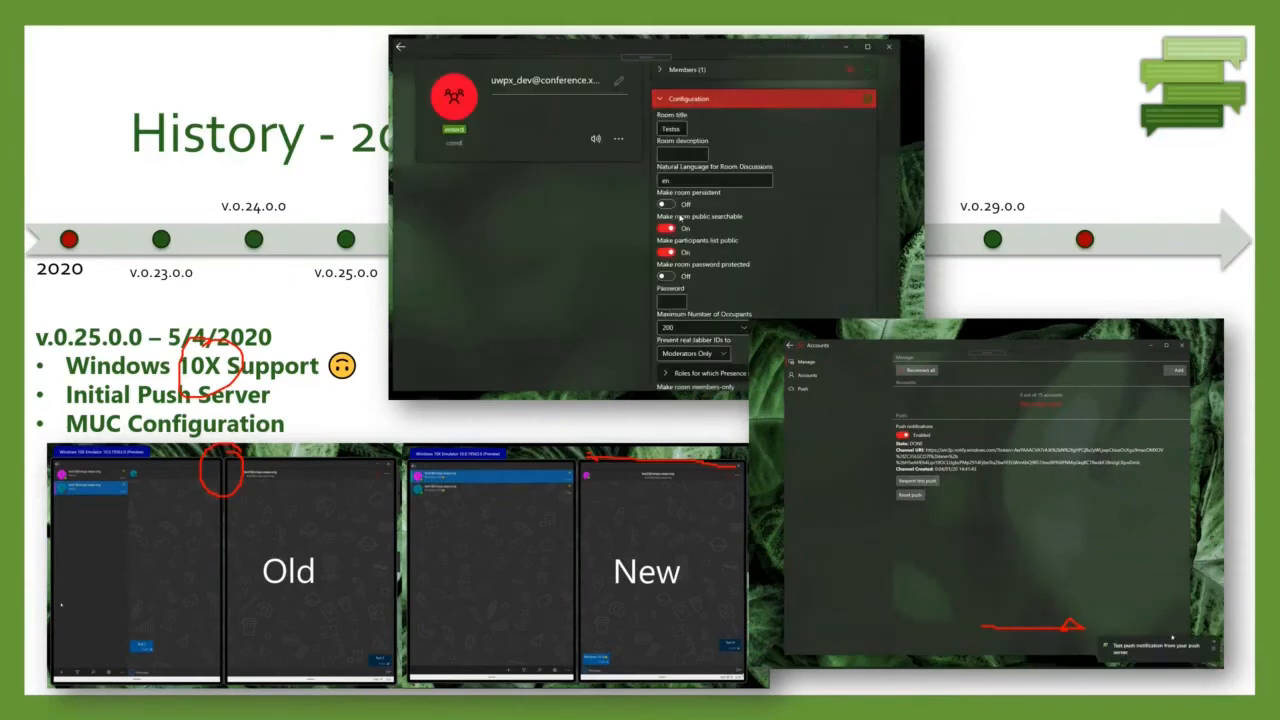
pyautogui.scroll(-3)
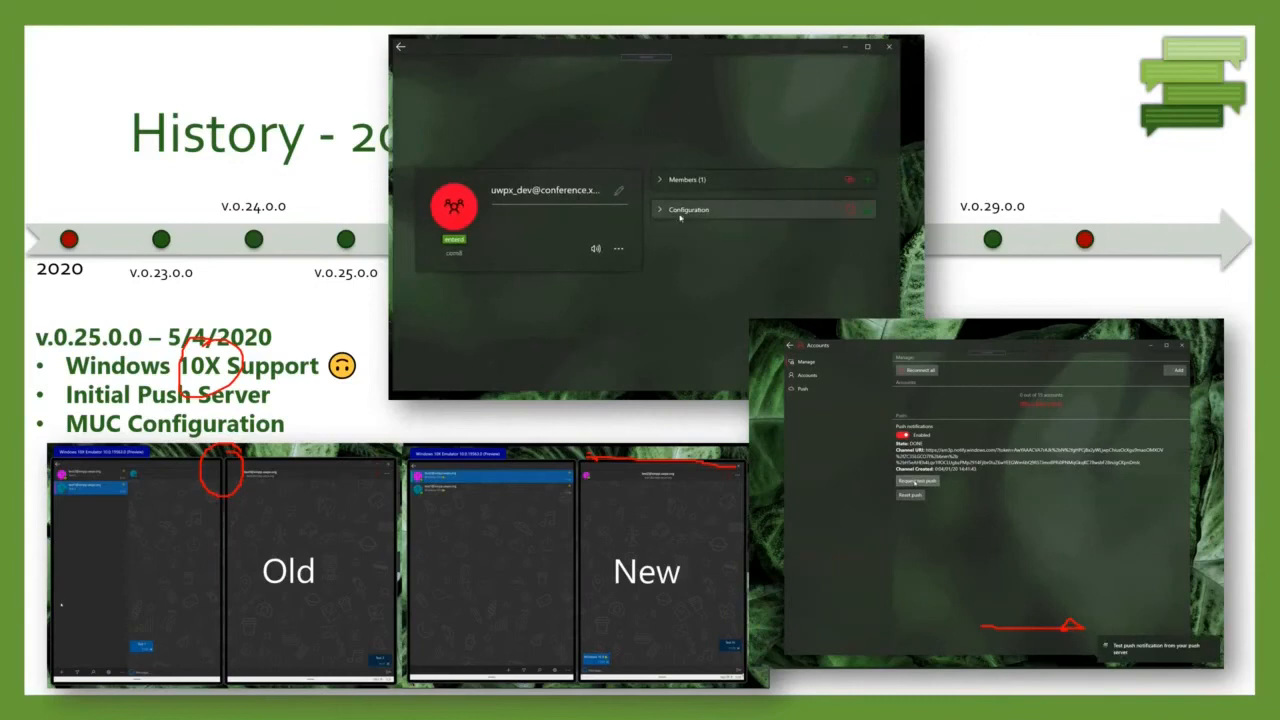
pyautogui.click(688, 210)
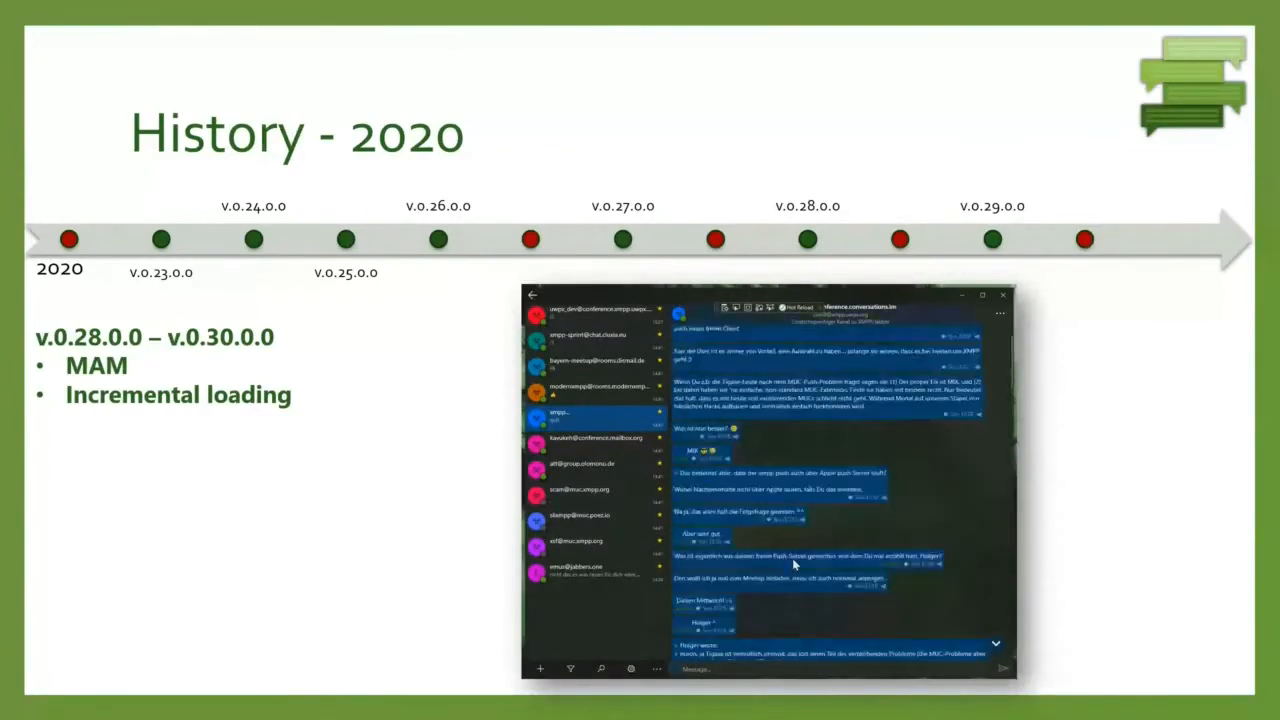
# Advance to the v.0.28.0.0 – v.0.30.0.0 slide and play the embedded chat-loading demo clip
pyautogui.scroll(-3)
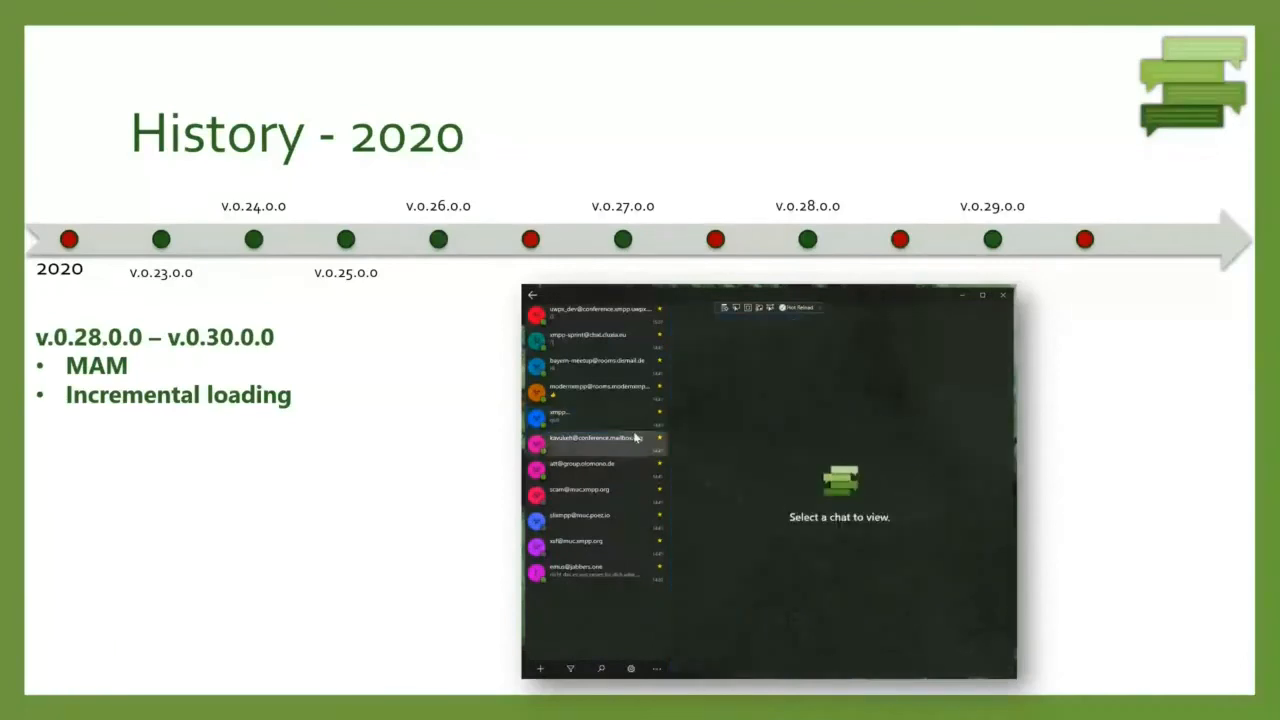
pyautogui.click(596, 414)
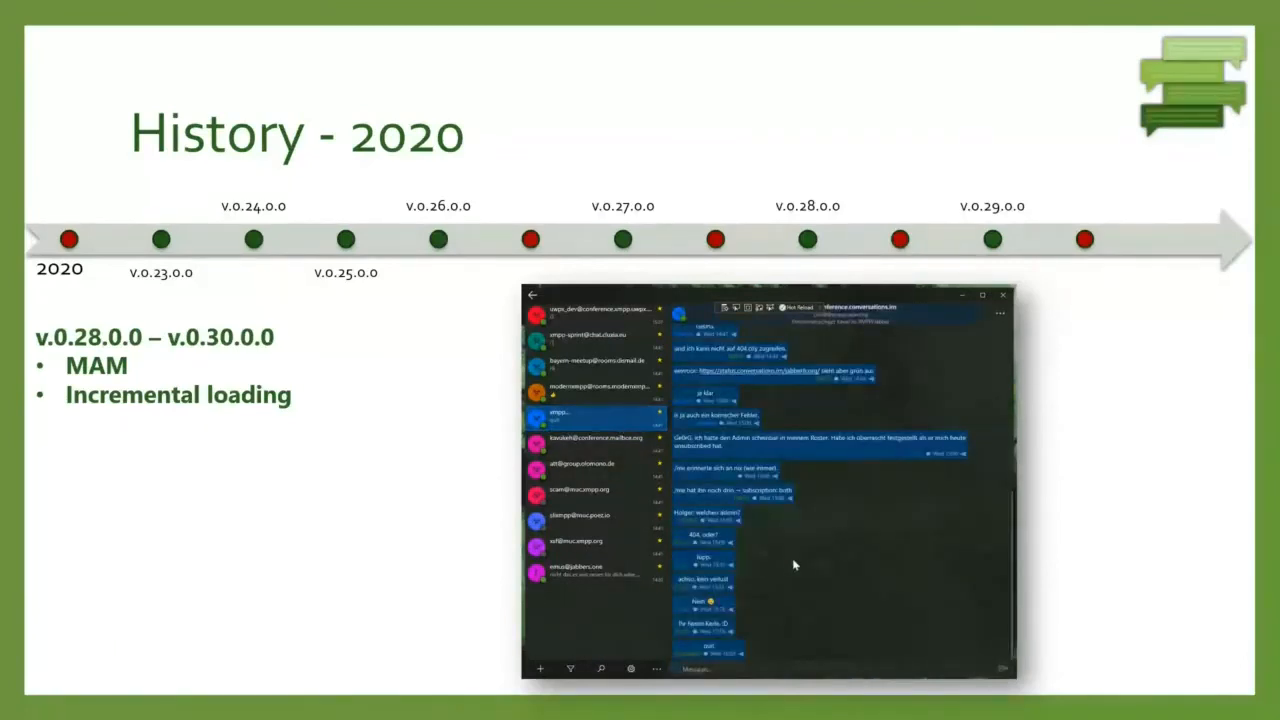
pyautogui.scroll(-3)
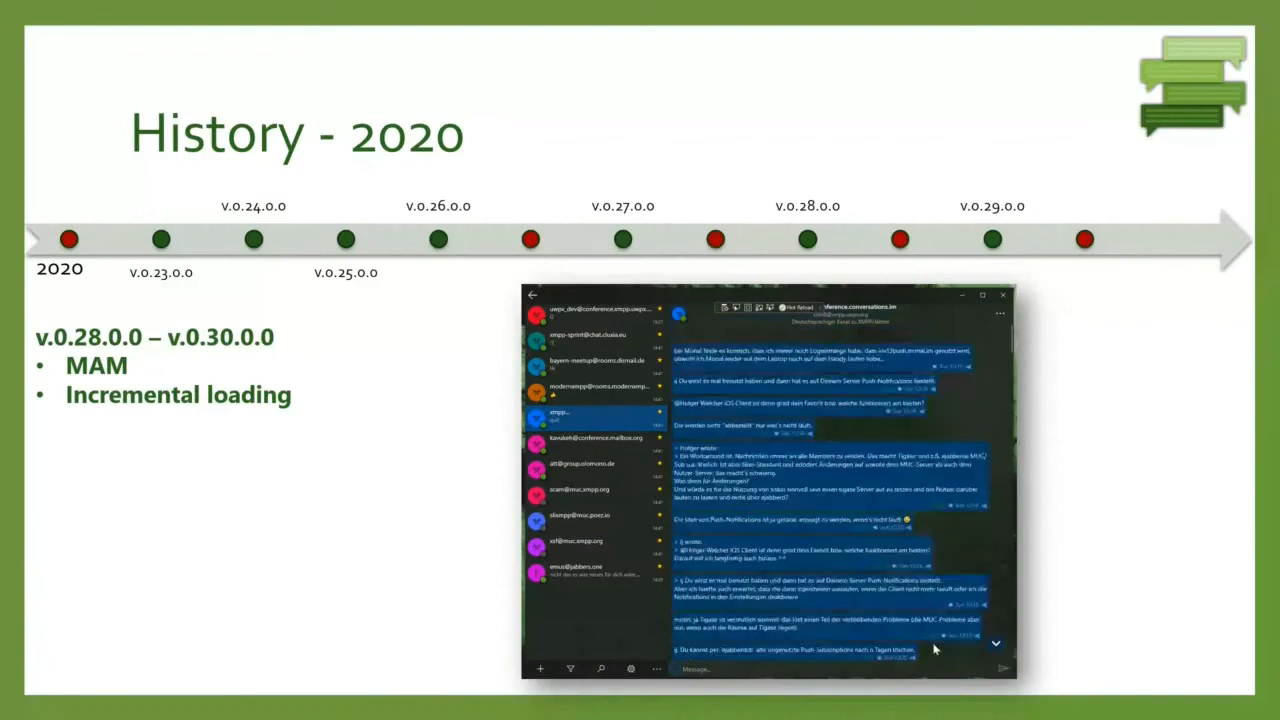
pyautogui.press('right')
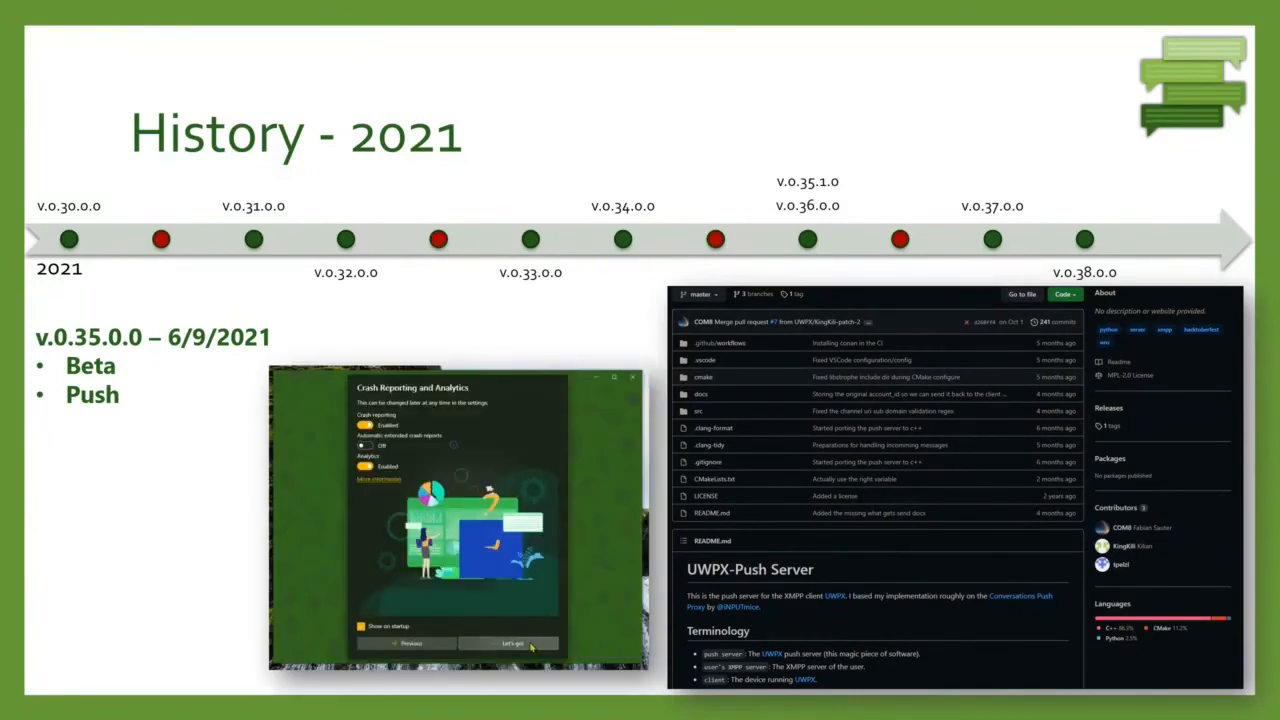
# Advance to the History - 2021 slide covering v.0.36.0.0 – v.0.38.0.0 with OMEMO 0.8.1, round corners and Windows 11
pyautogui.click(508, 644)
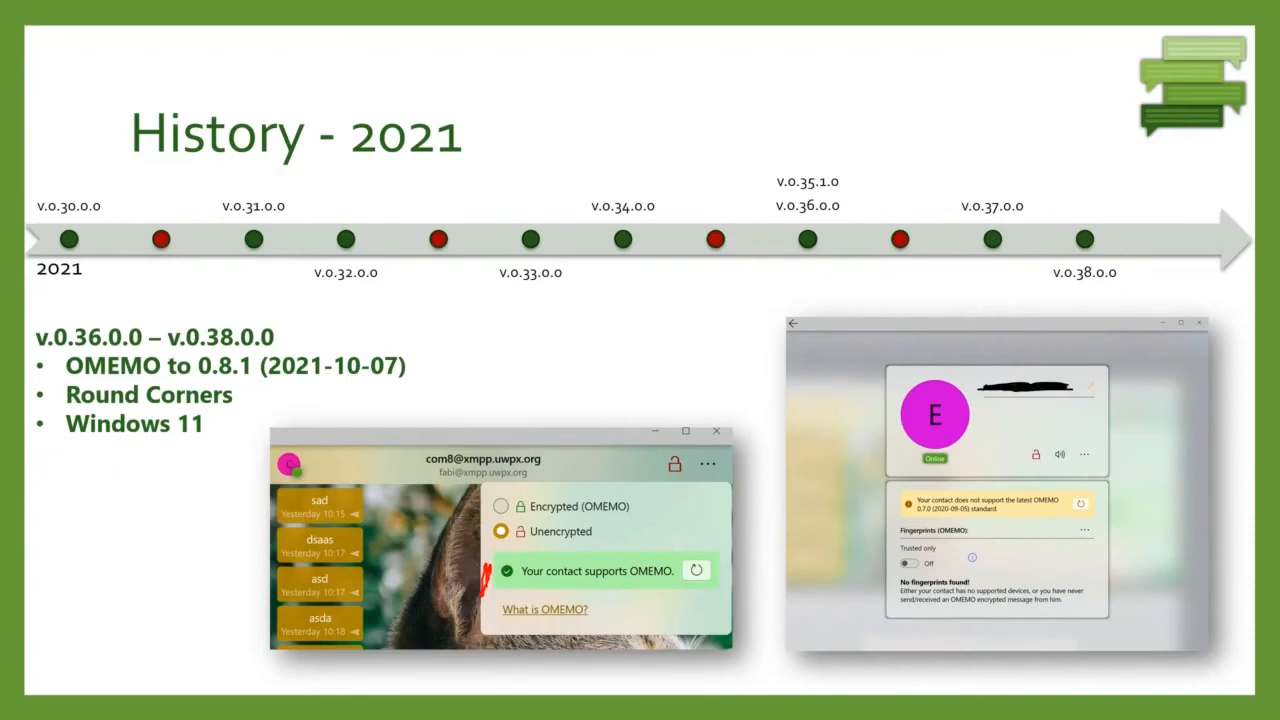
pyautogui.press('Right')
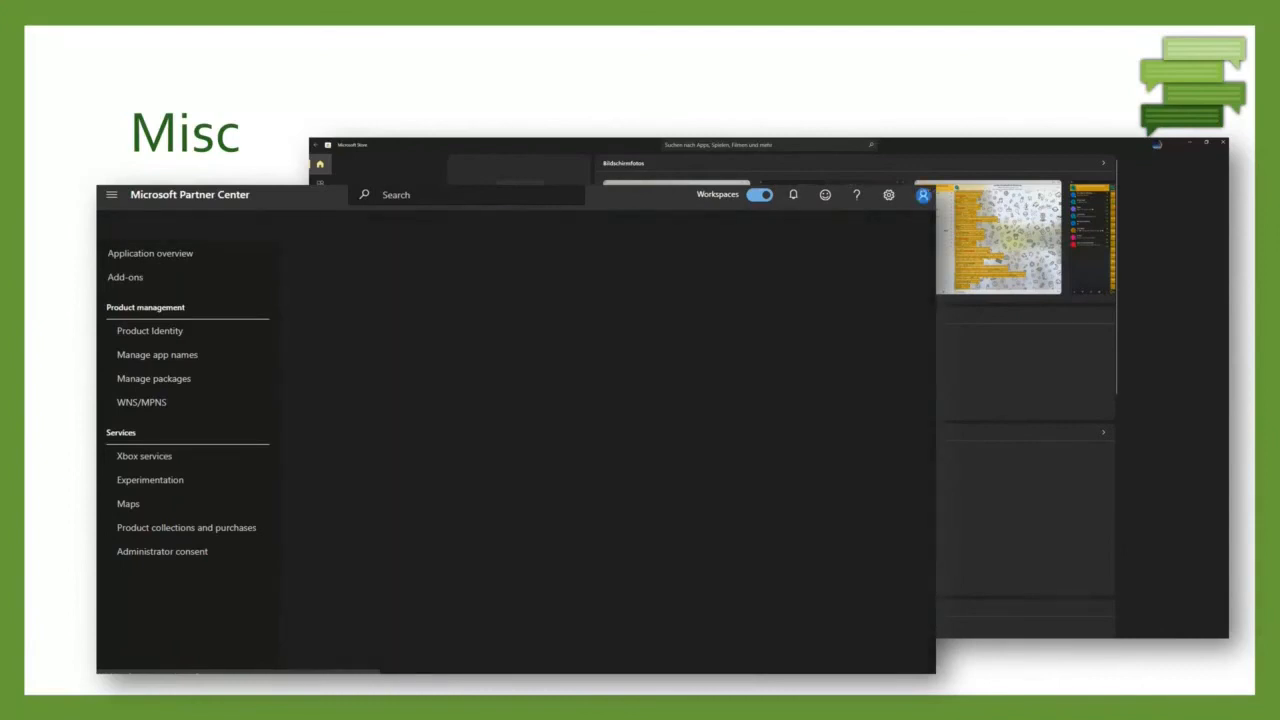
pyautogui.click(148, 252)
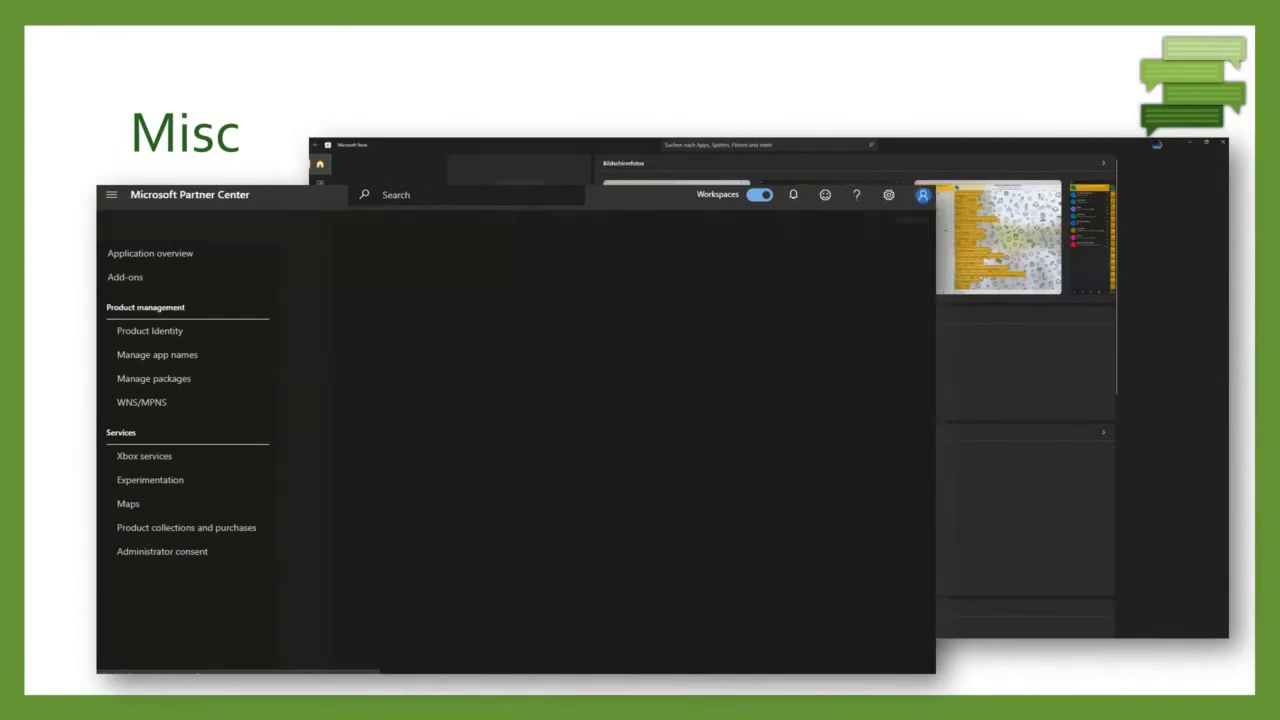
pyautogui.click(148, 252)
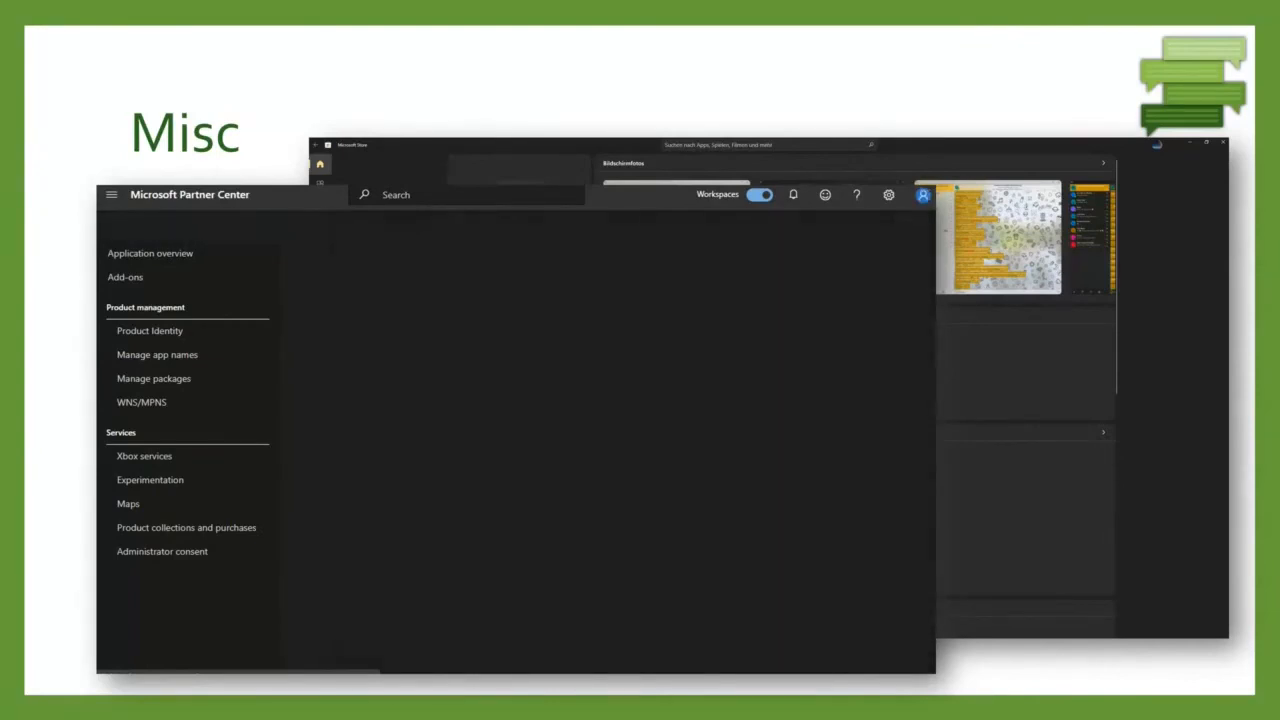
pyautogui.click(148, 252)
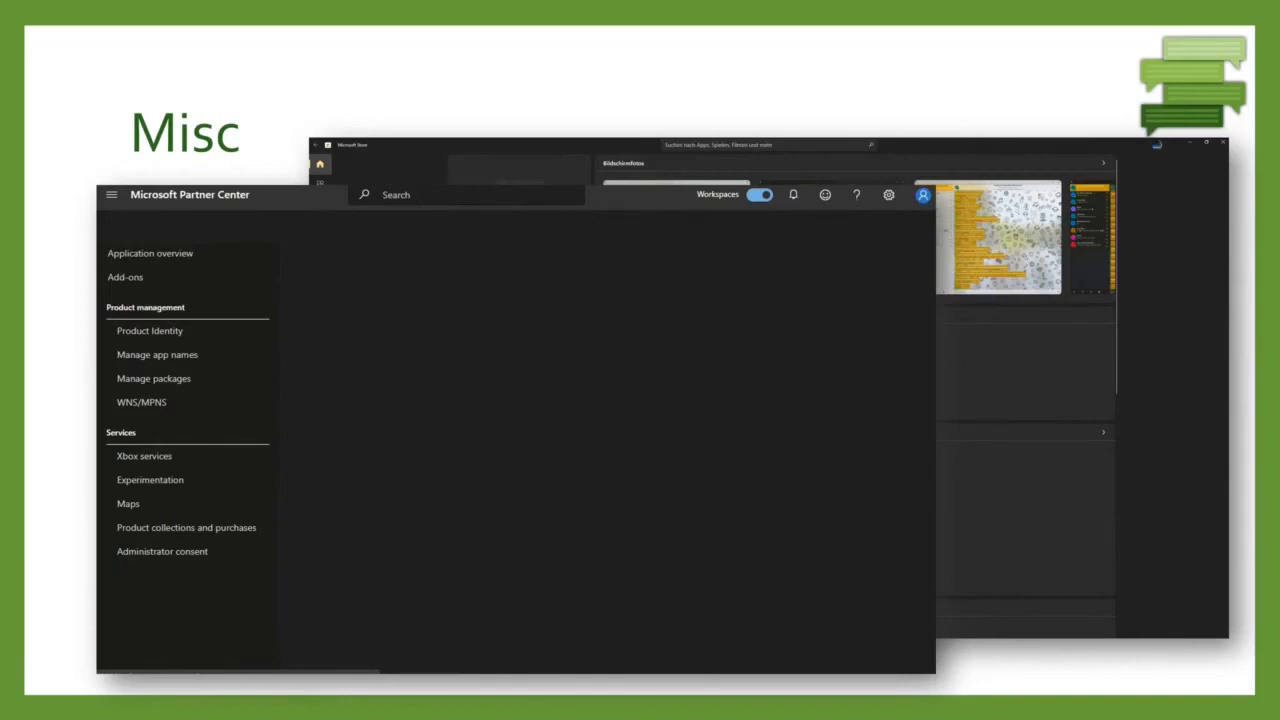
pyautogui.moveTo(588, 136)
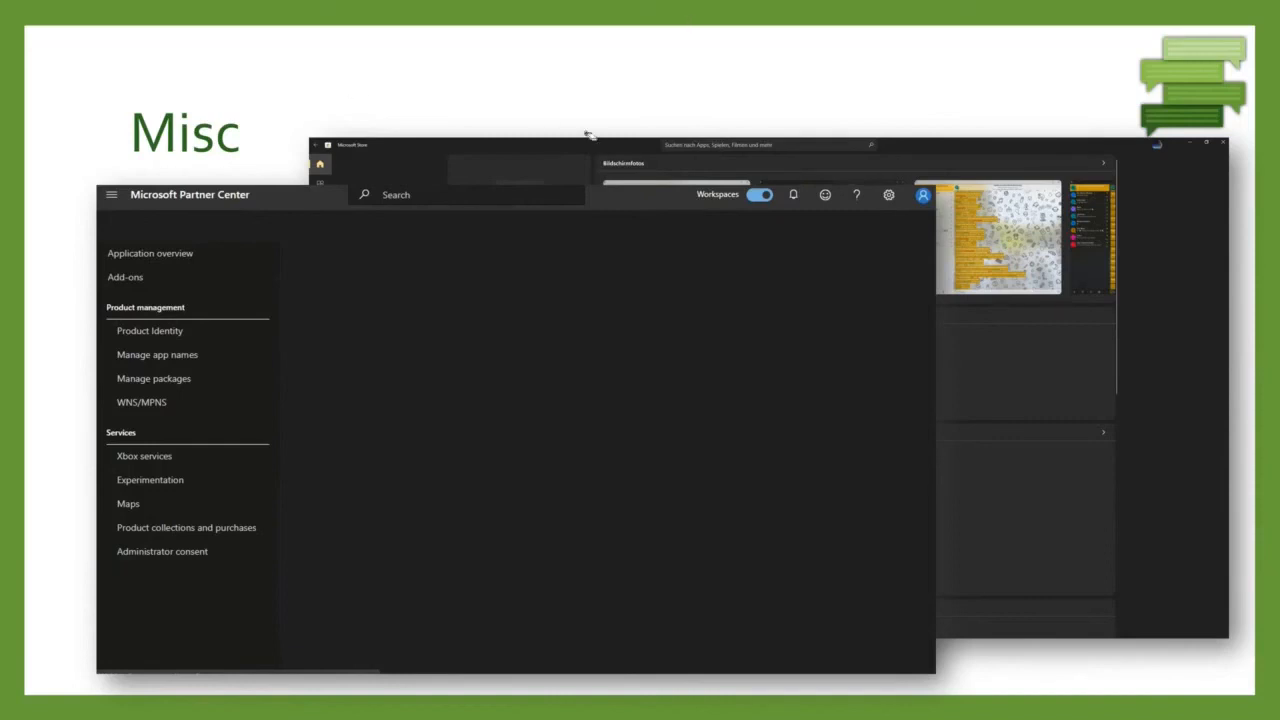
pyautogui.moveTo(716, 88)
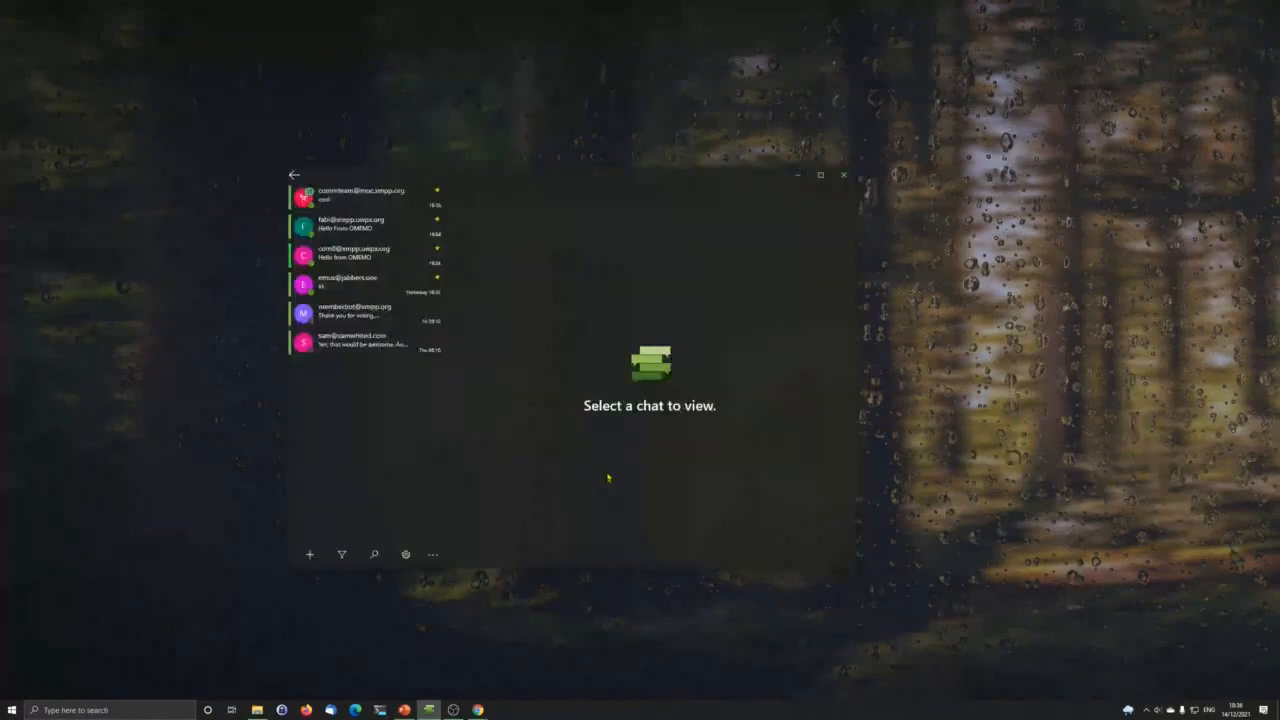
# Open the first conversation in the UWPX chat list to show its message history
pyautogui.click(360, 196)
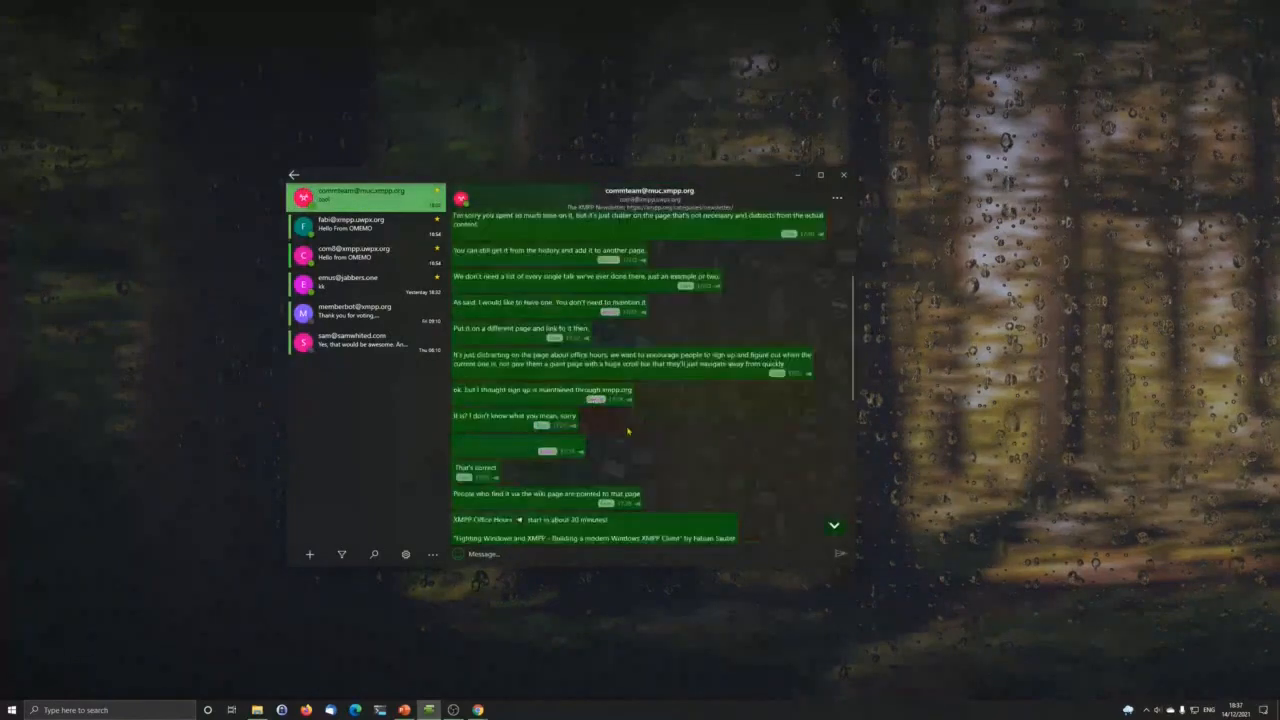
# Show the first contact's information page with online status, OMEMO support notice and fingerprint
pyautogui.scroll(-3)
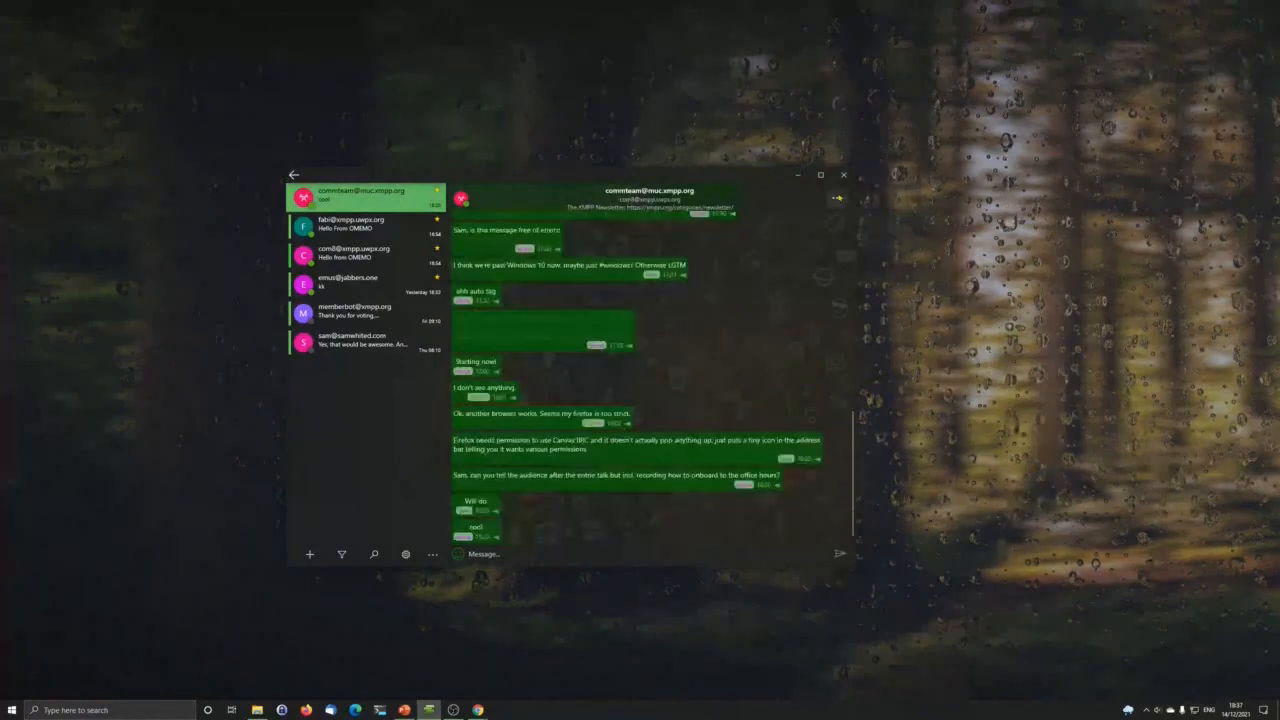
pyautogui.click(364, 224)
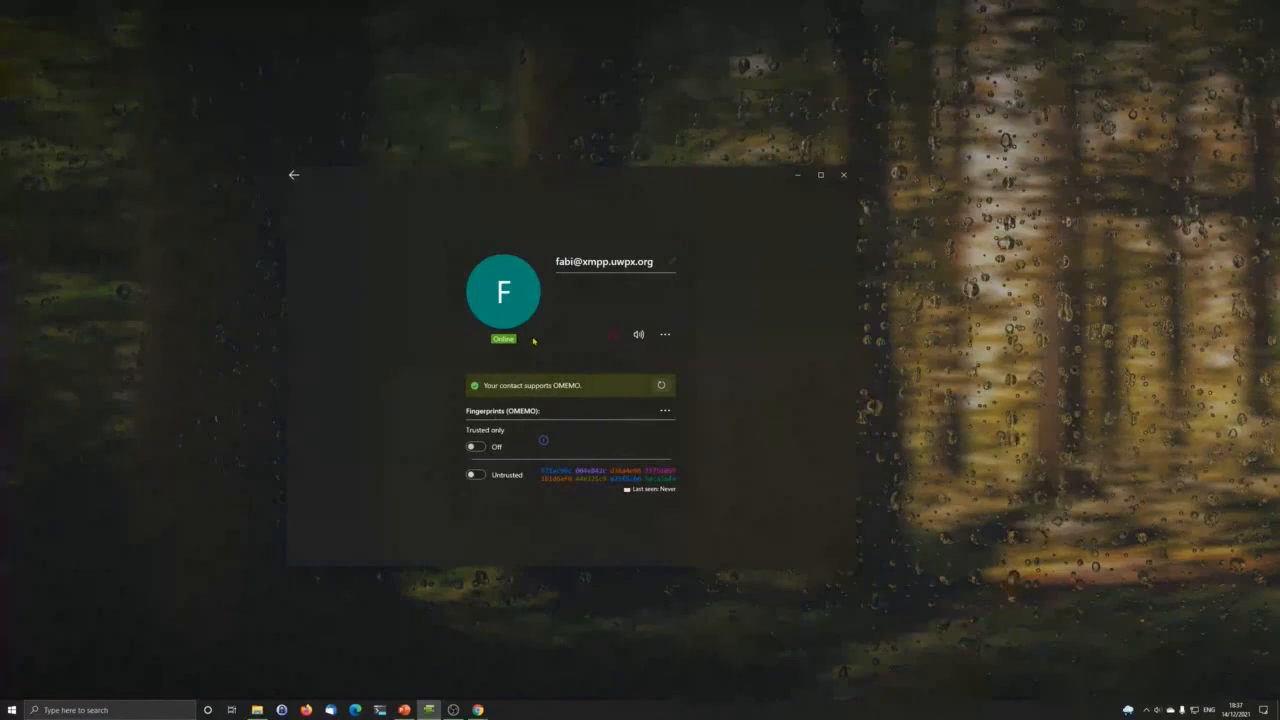
pyautogui.moveTo(508, 312)
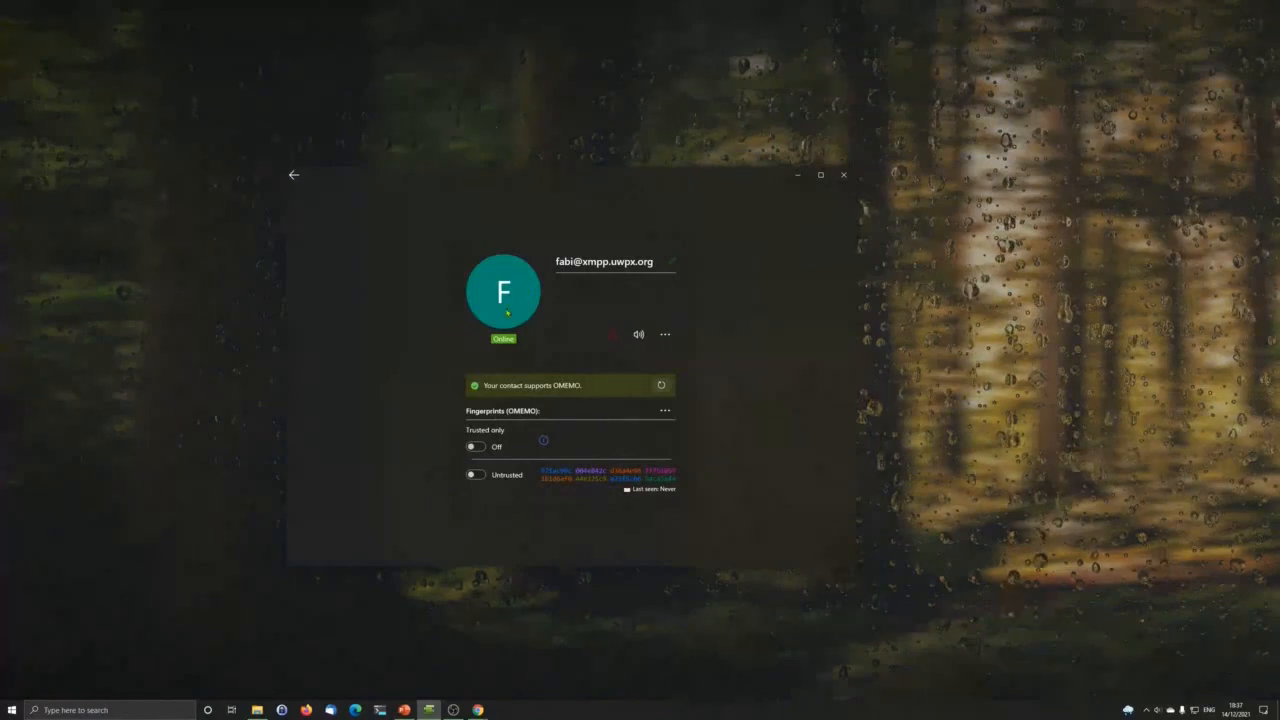
pyautogui.moveTo(532, 316)
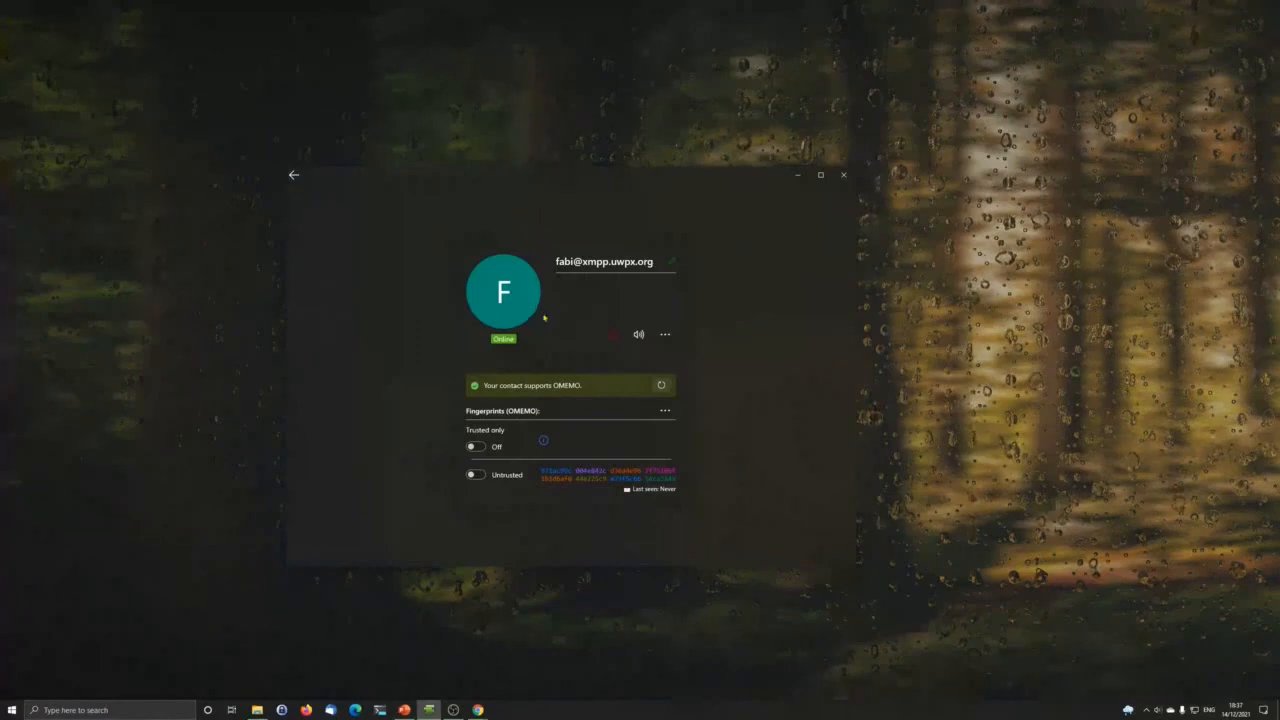
# Return to the chat list and show the group chat's info page with avatar, description and members
pyautogui.click(292, 176)
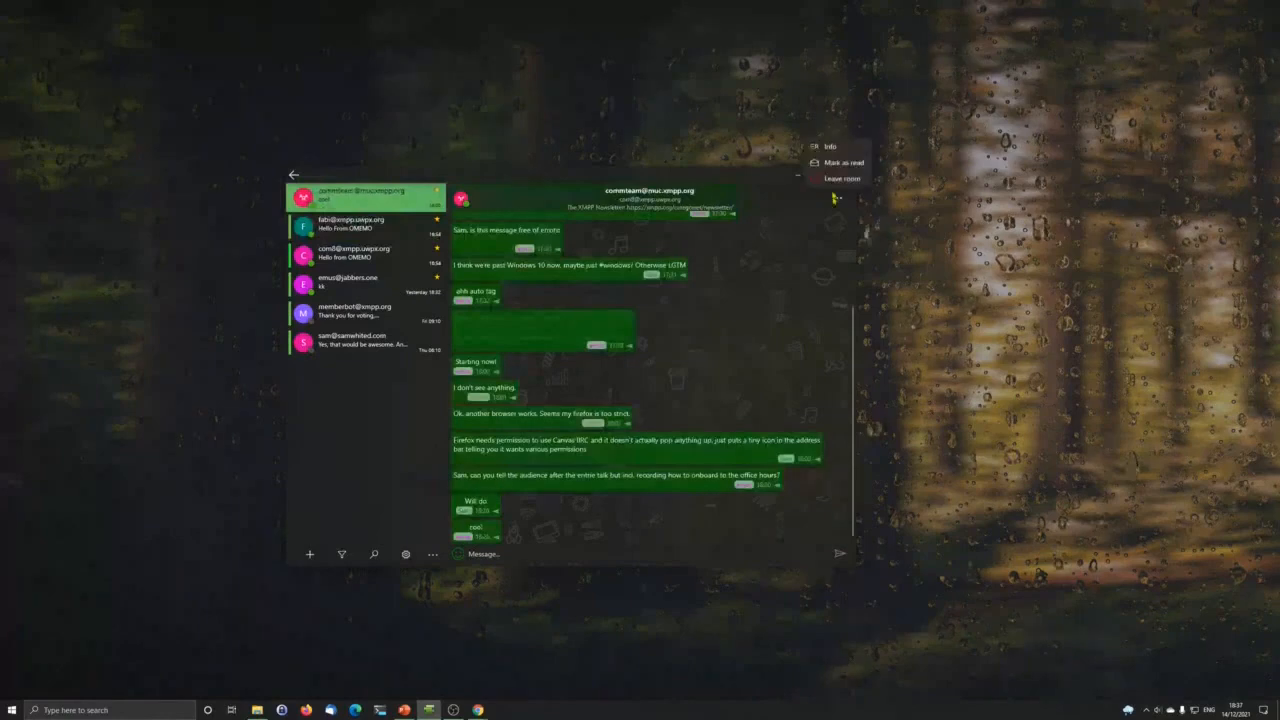
pyautogui.click(830, 146)
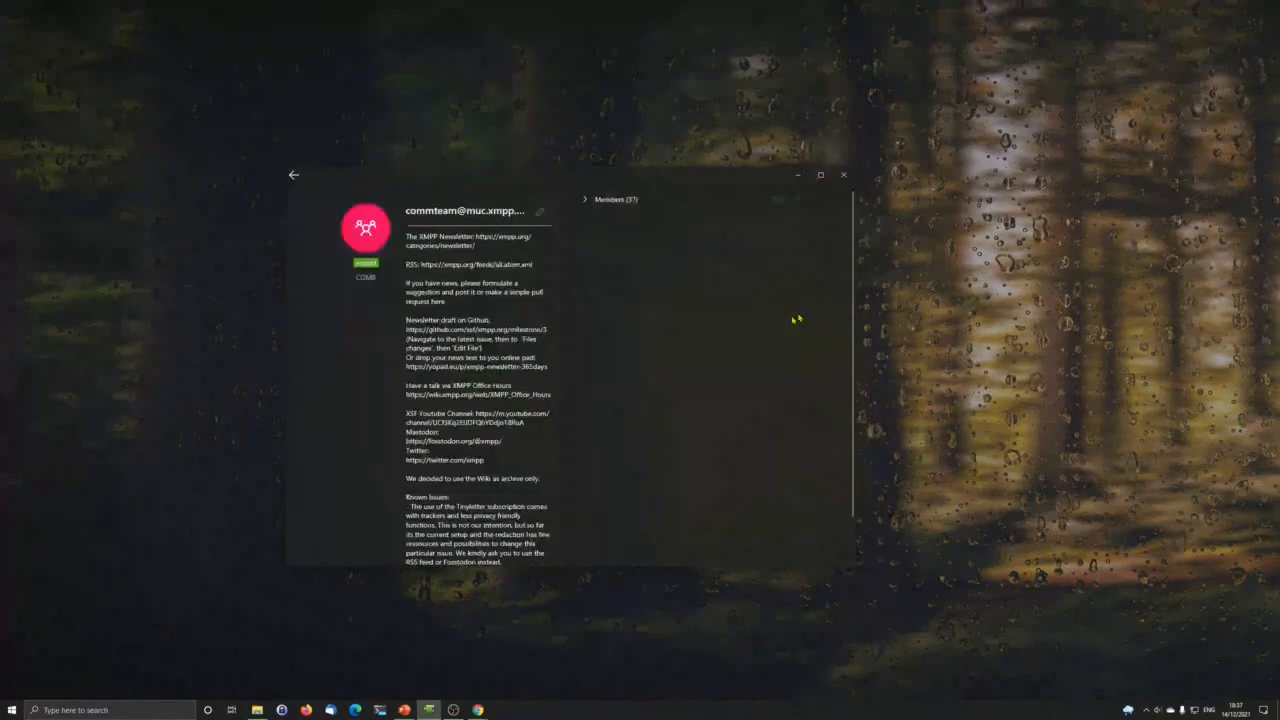